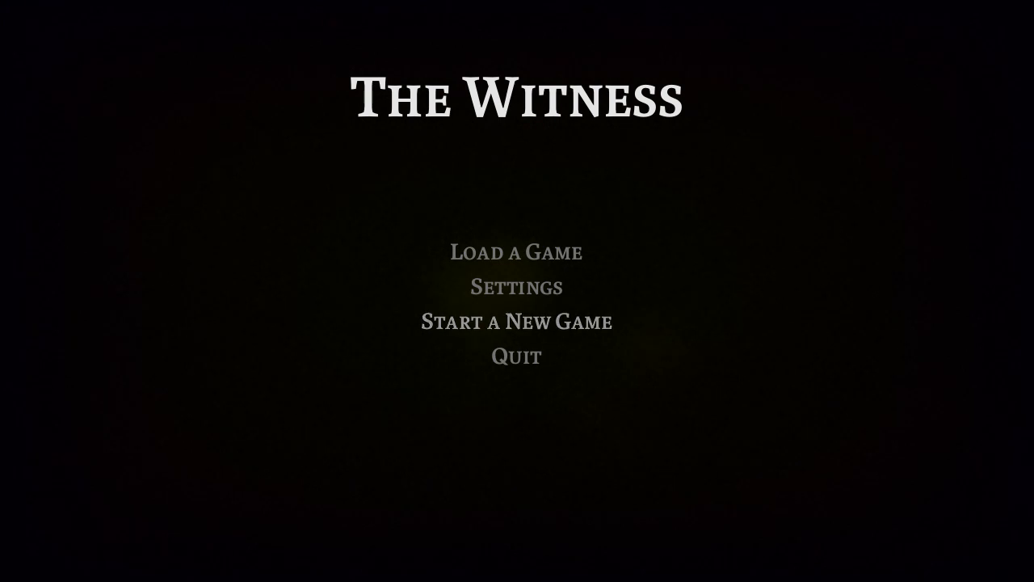
- Choose Start a New Game and confirm Yes to discard current progress
click(516, 320)
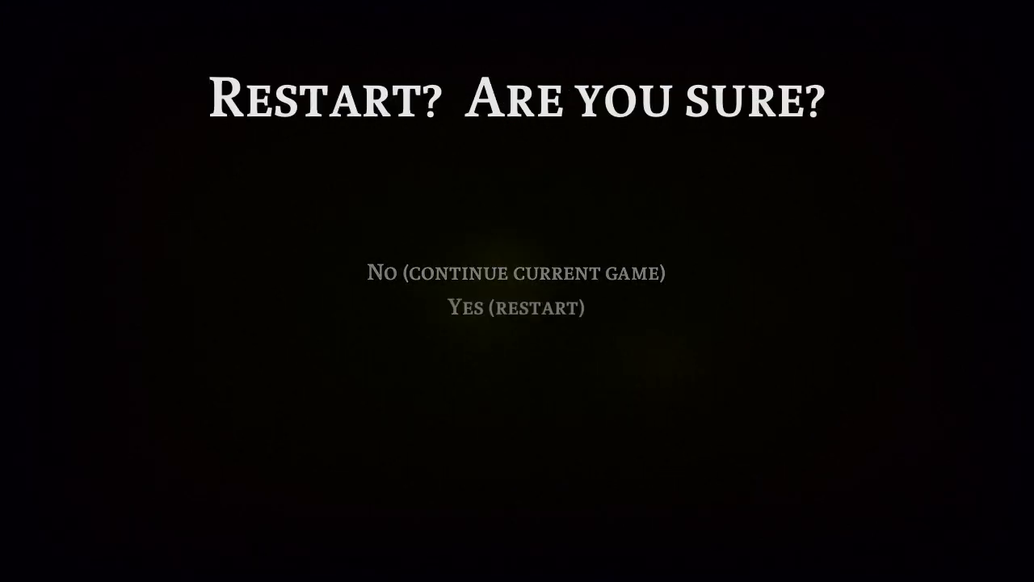
click(516, 307)
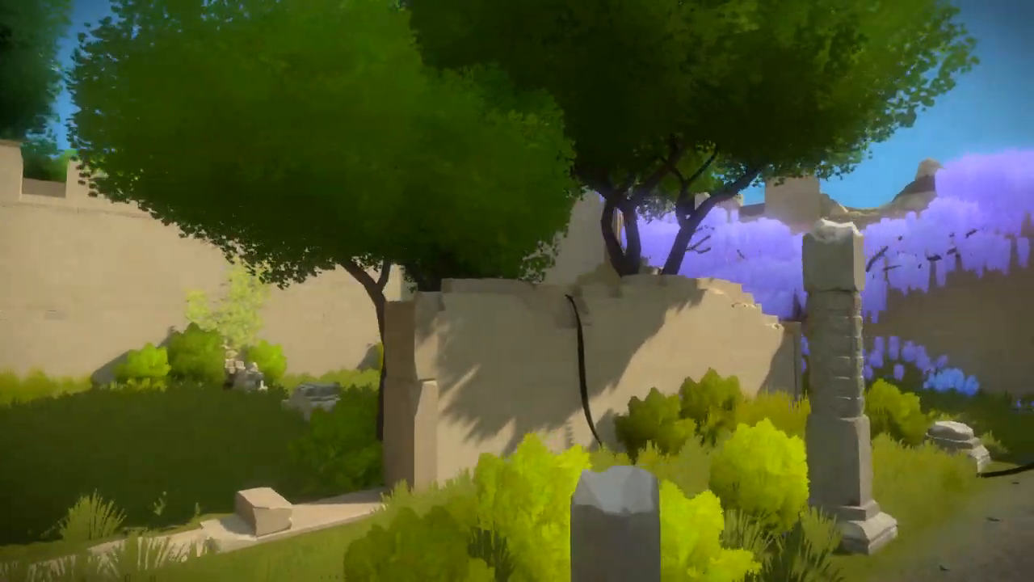
mouse_move(518, 291)
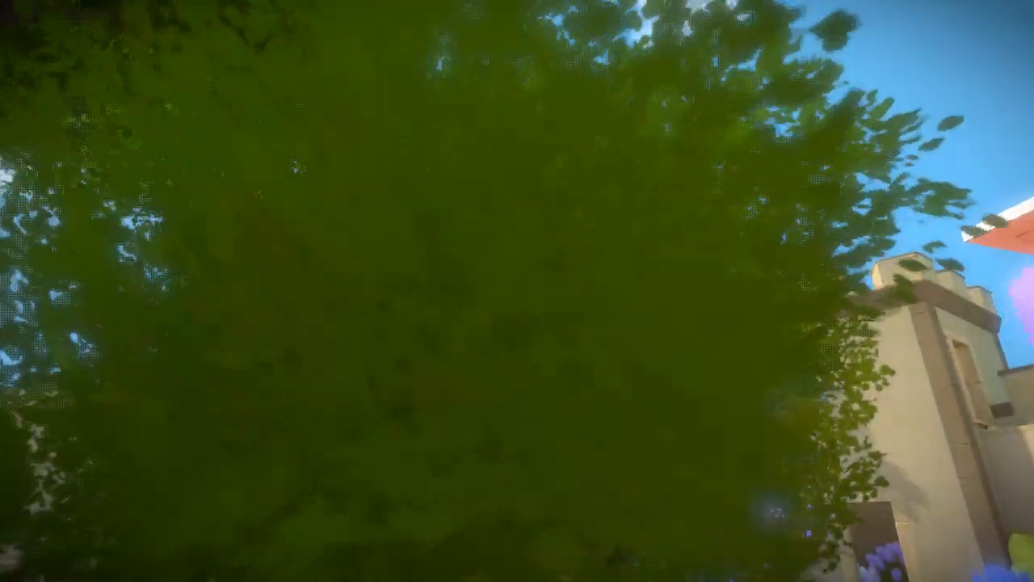
mouse_move(517, 290)
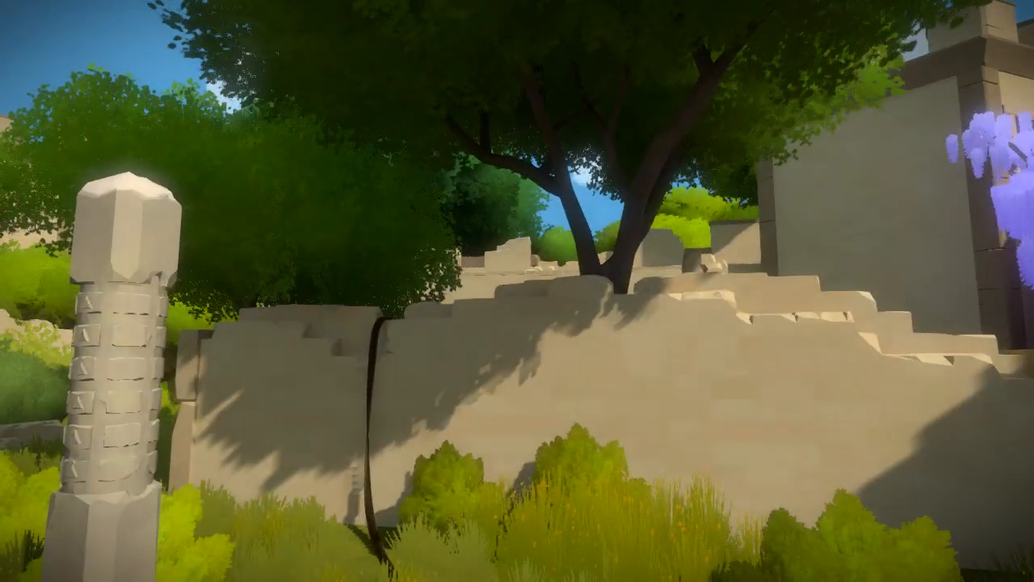
mouse_move(517, 291)
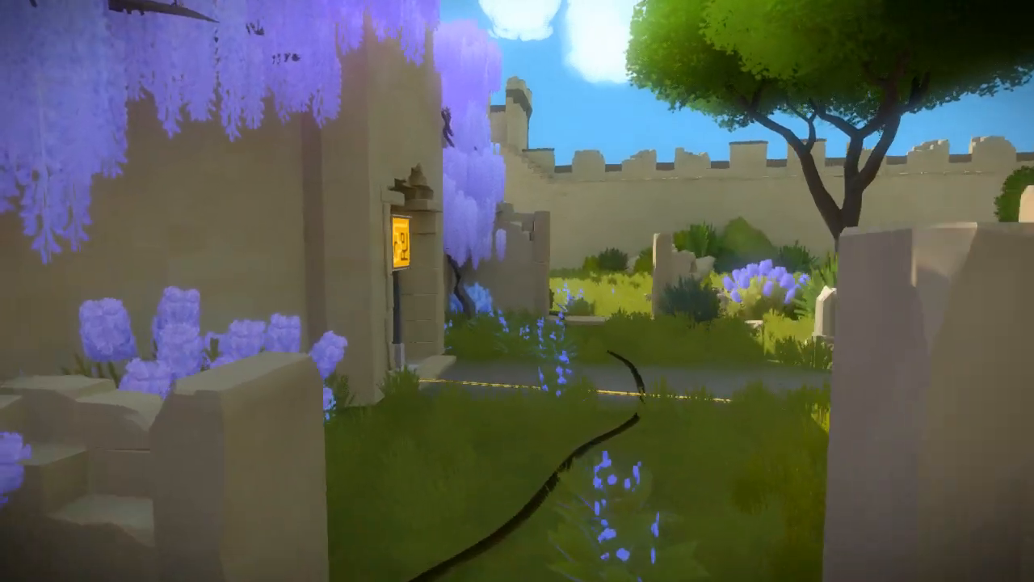
mouse_move(517, 291)
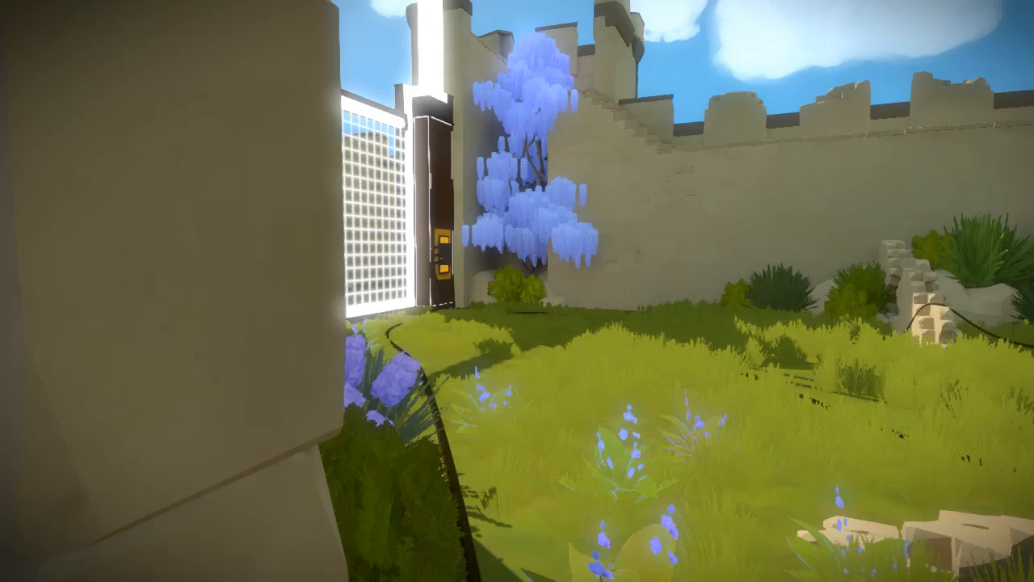
mouse_move(517, 291)
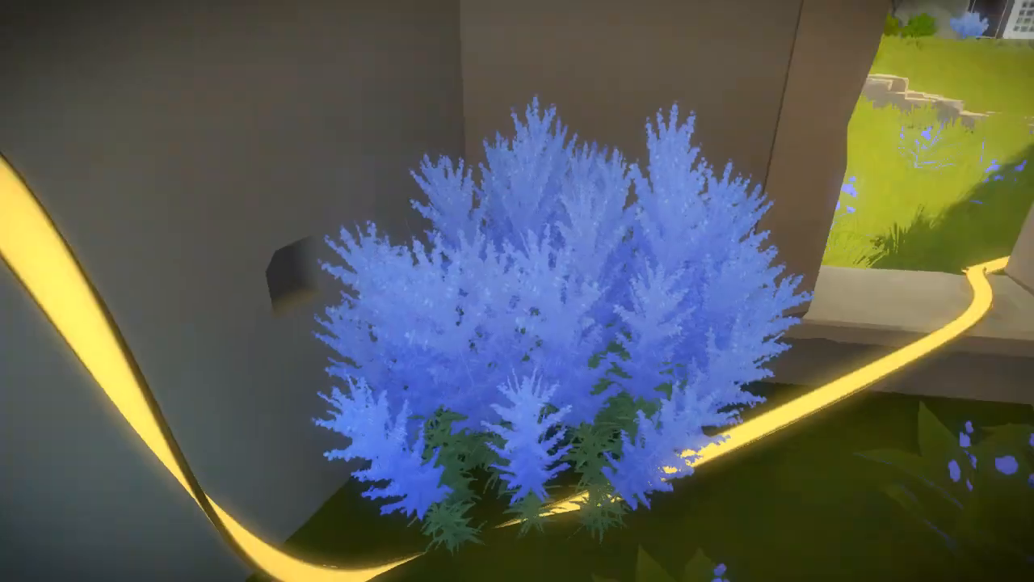
mouse_move(517, 291)
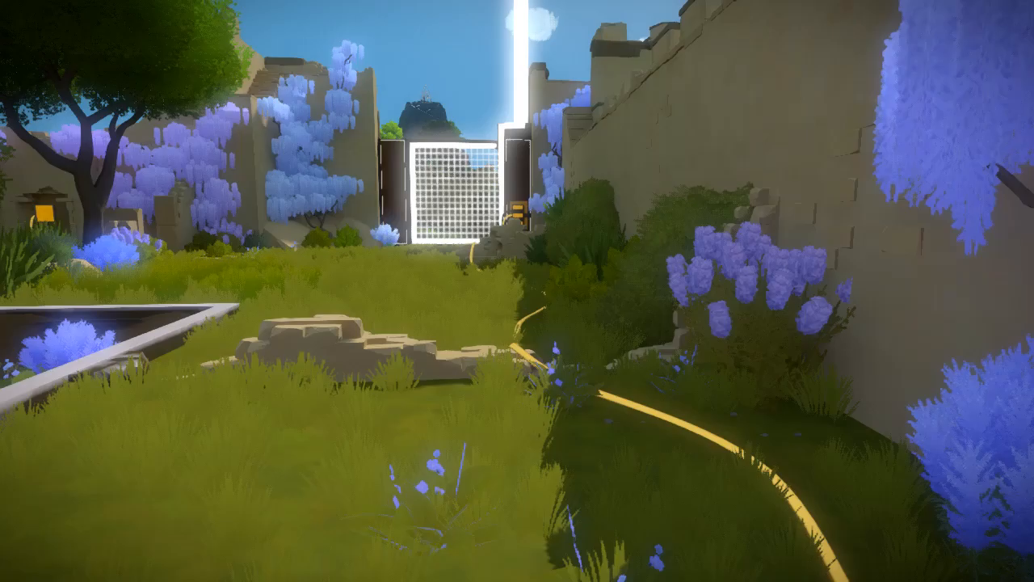
mouse_move(517, 291)
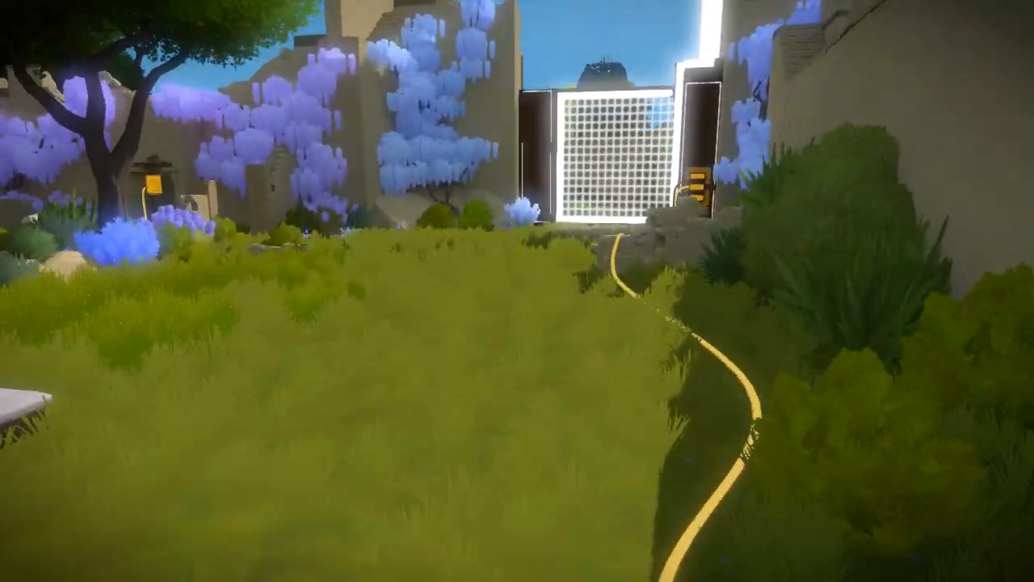
mouse_move(517, 290)
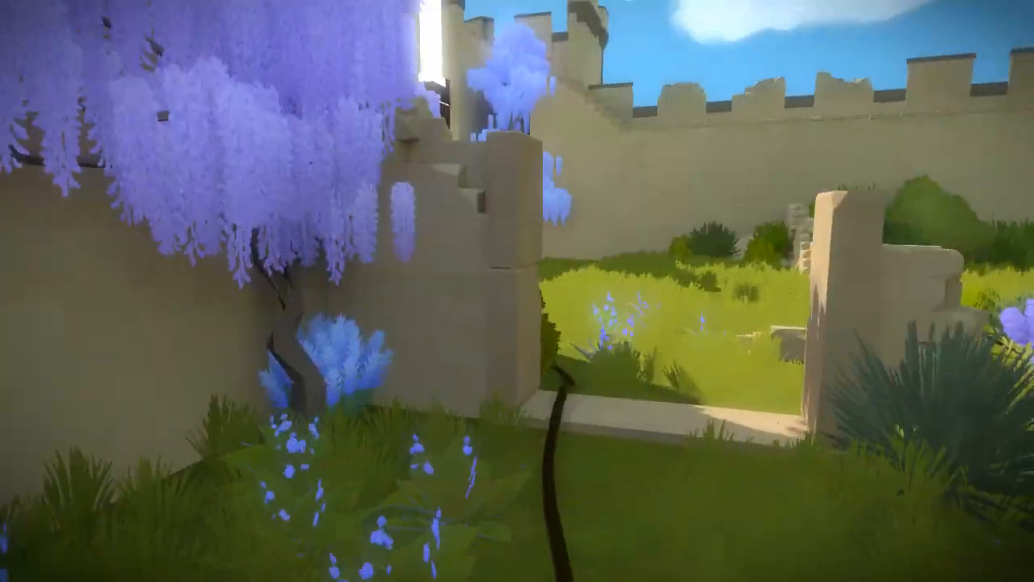
mouse_move(517, 291)
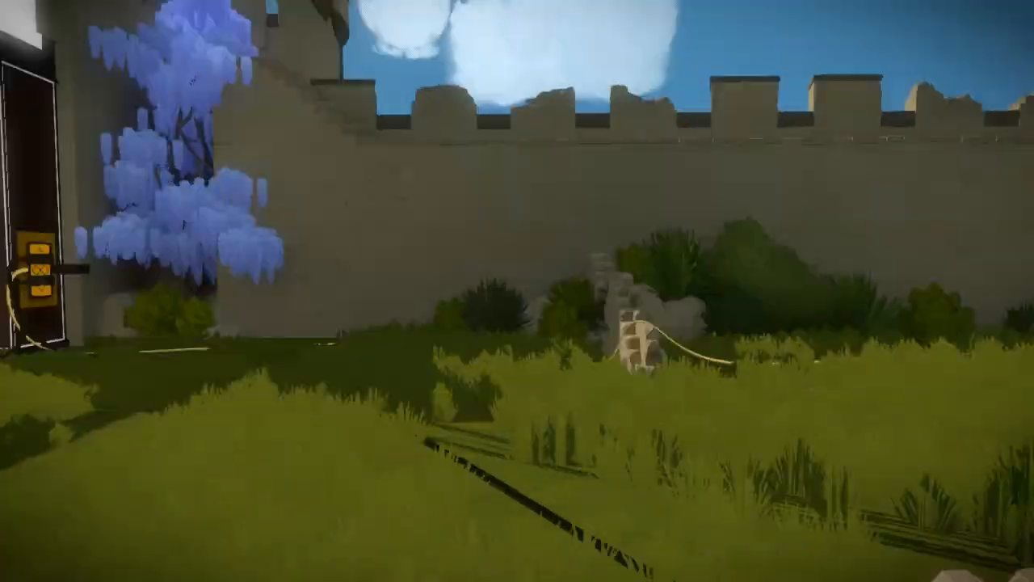
mouse_move(517, 290)
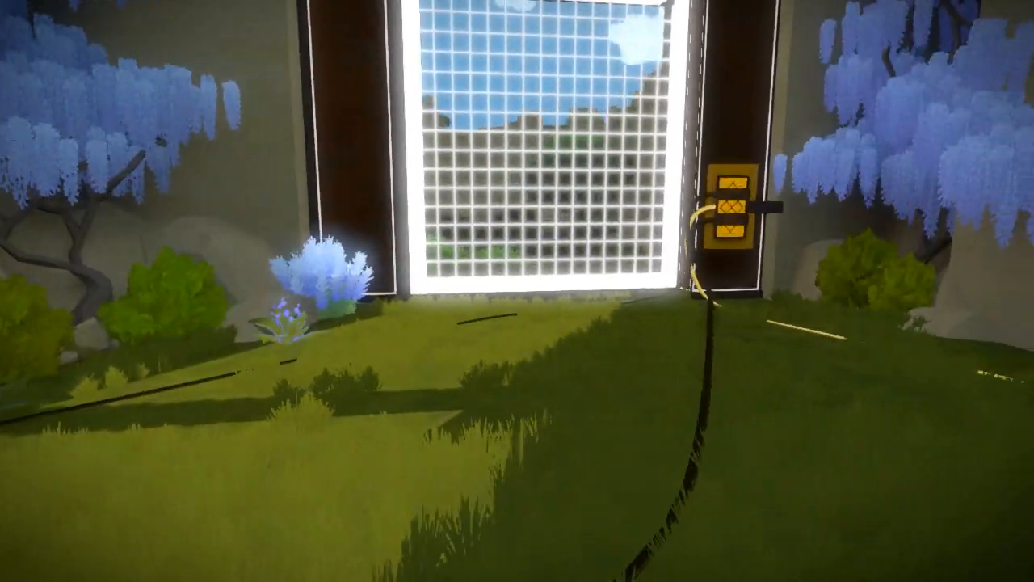
mouse_move(517, 290)
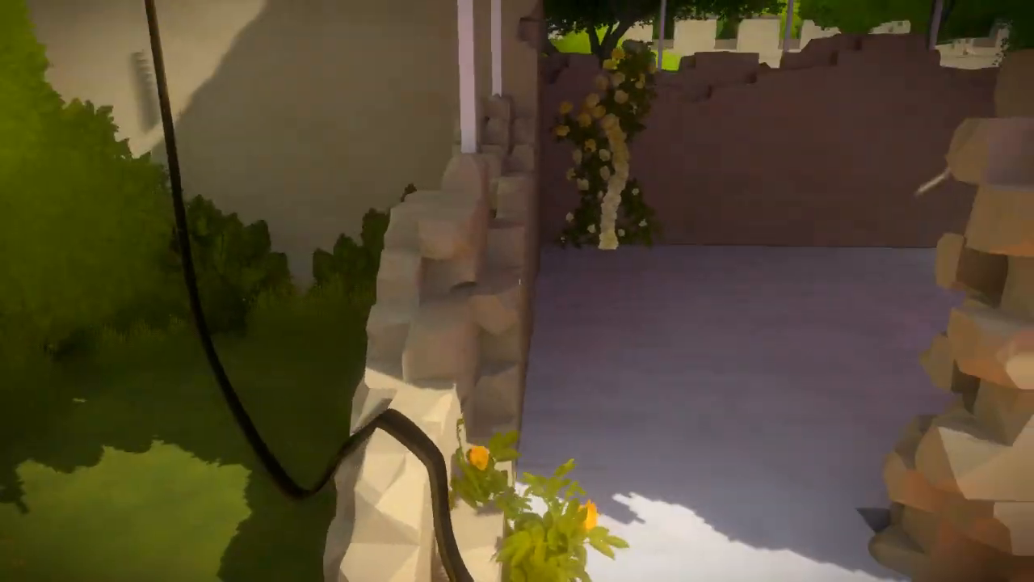
mouse_move(518, 291)
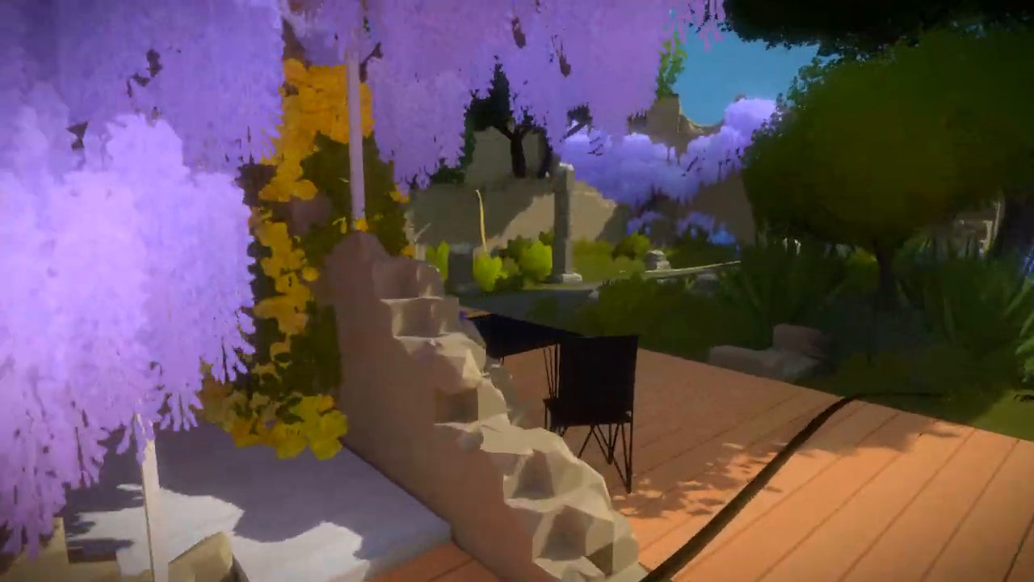
mouse_move(517, 291)
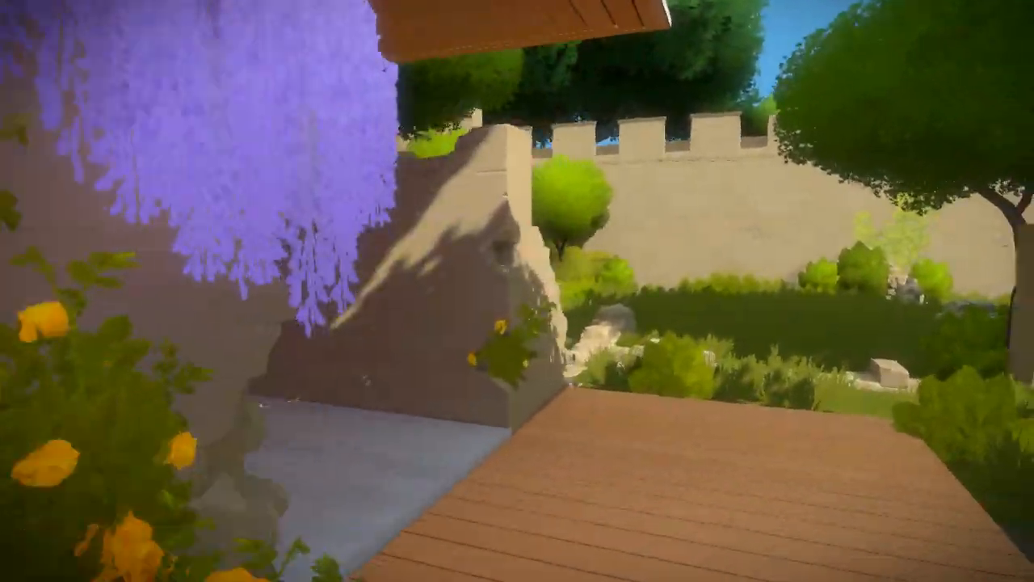
mouse_move(517, 291)
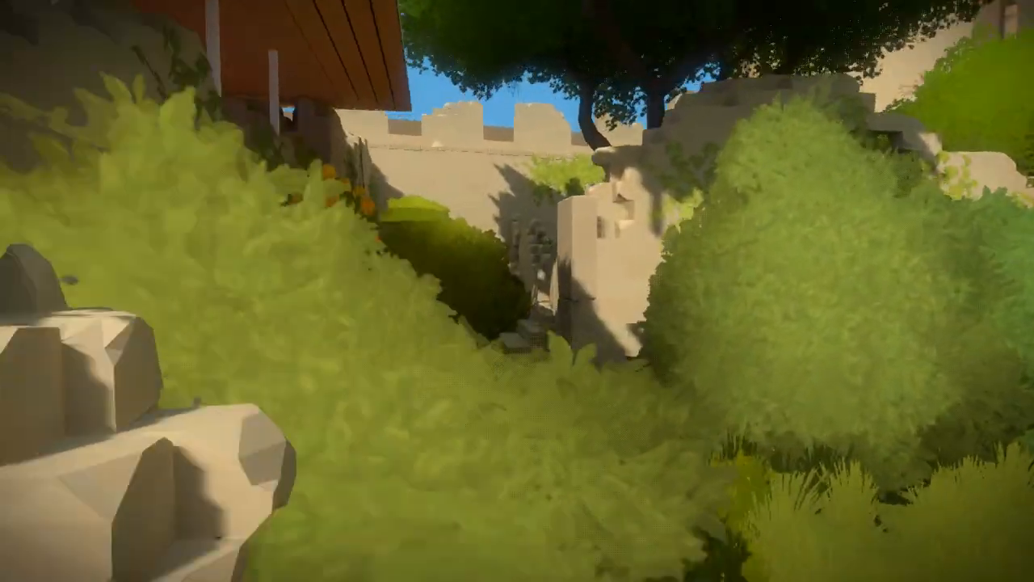
mouse_move(517, 290)
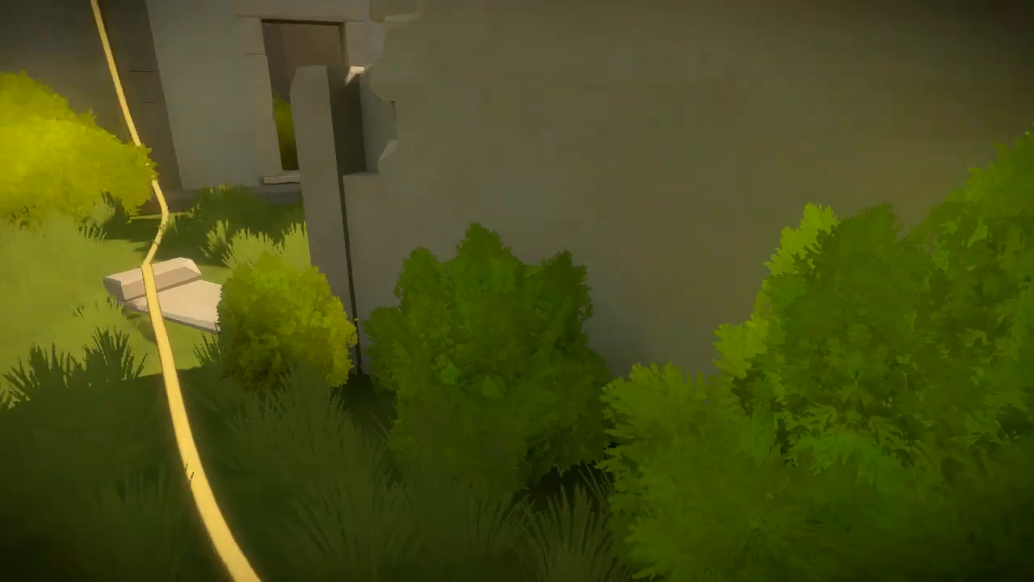
mouse_move(517, 290)
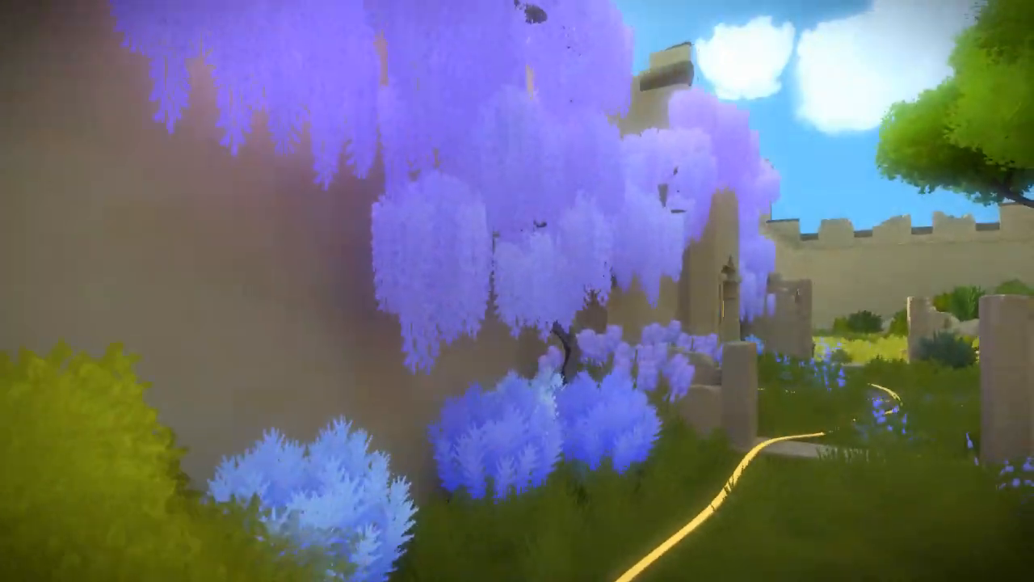
mouse_move(517, 291)
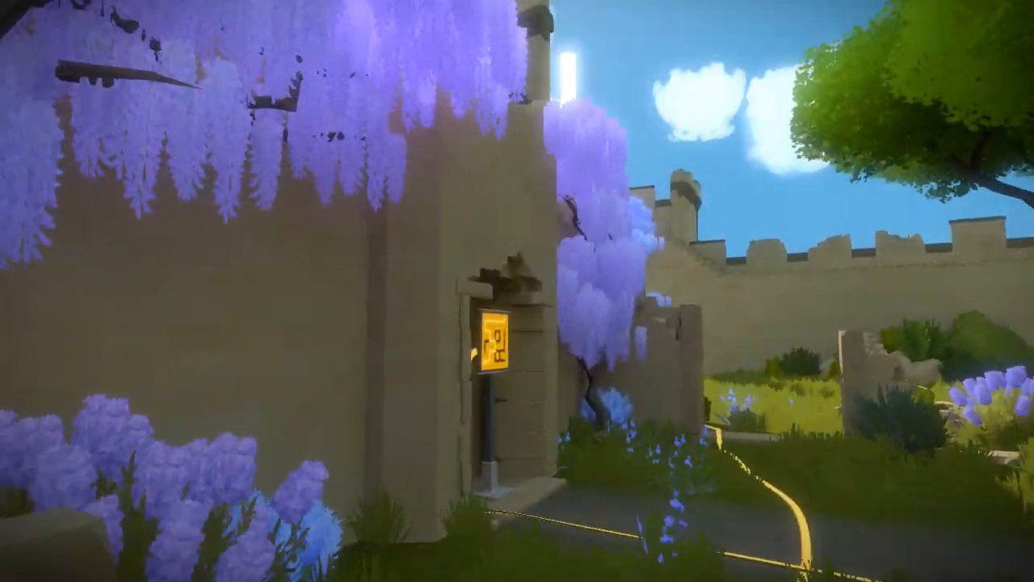
mouse_move(517, 291)
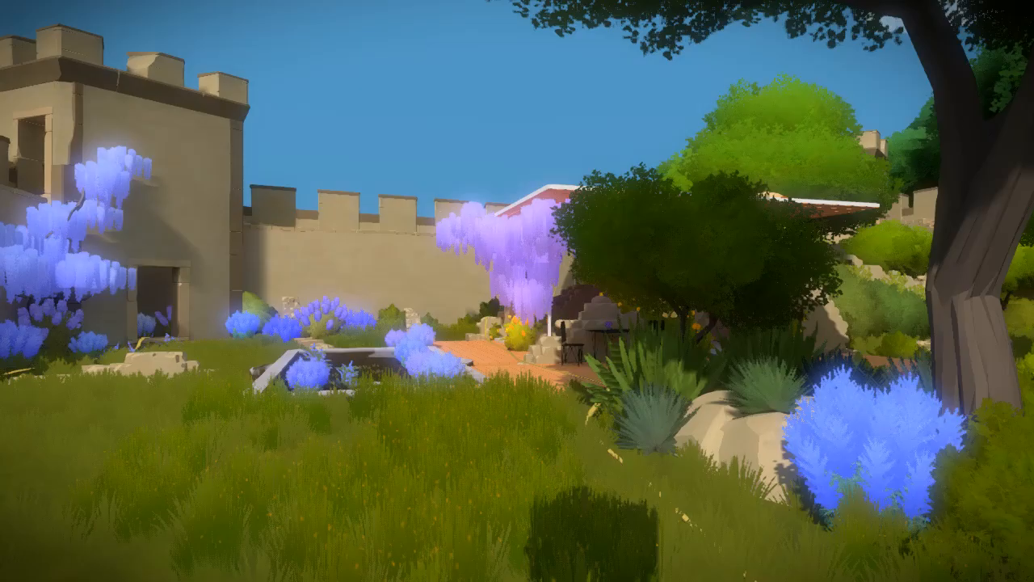
mouse_move(517, 291)
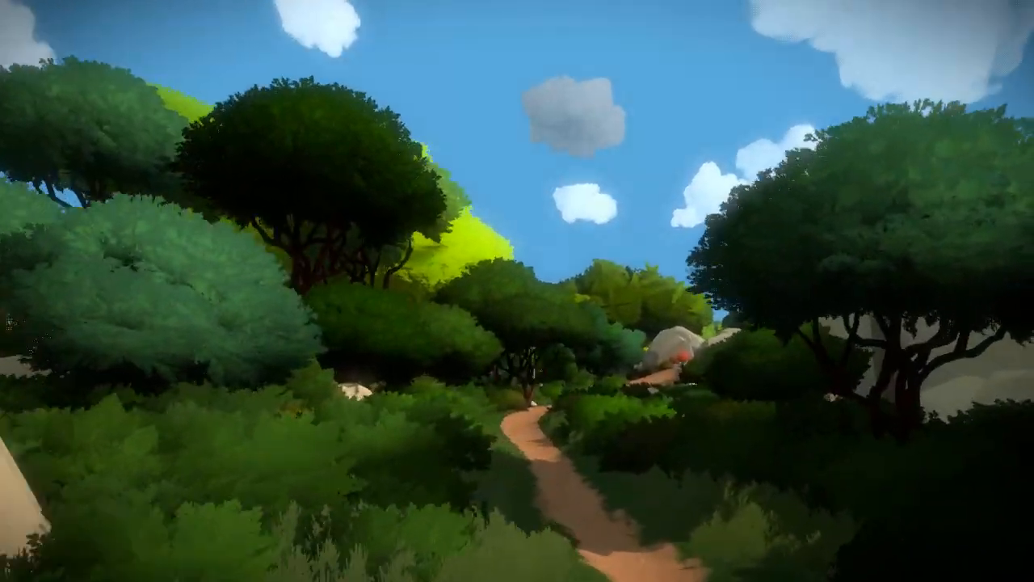
mouse_move(517, 291)
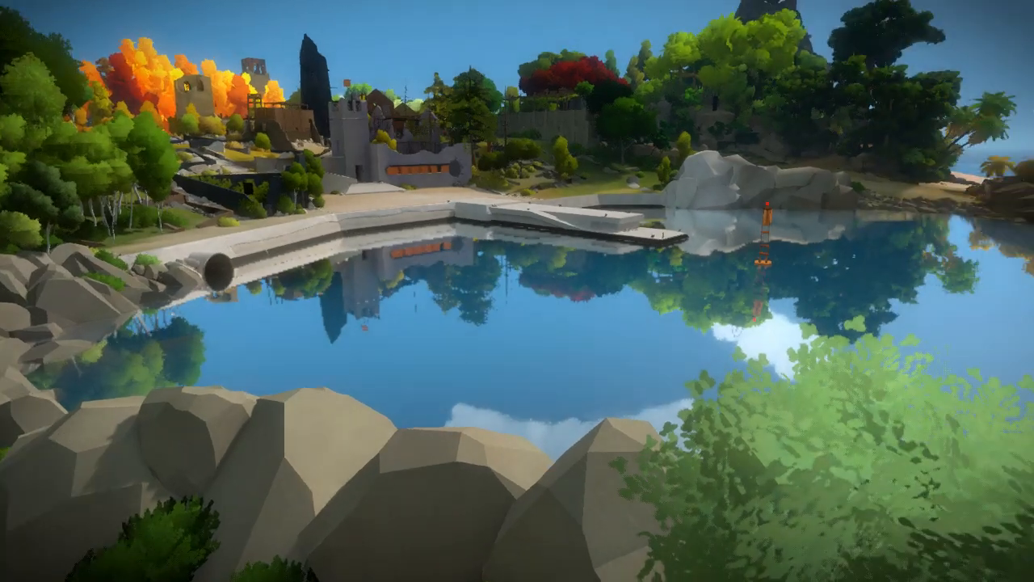
mouse_move(517, 290)
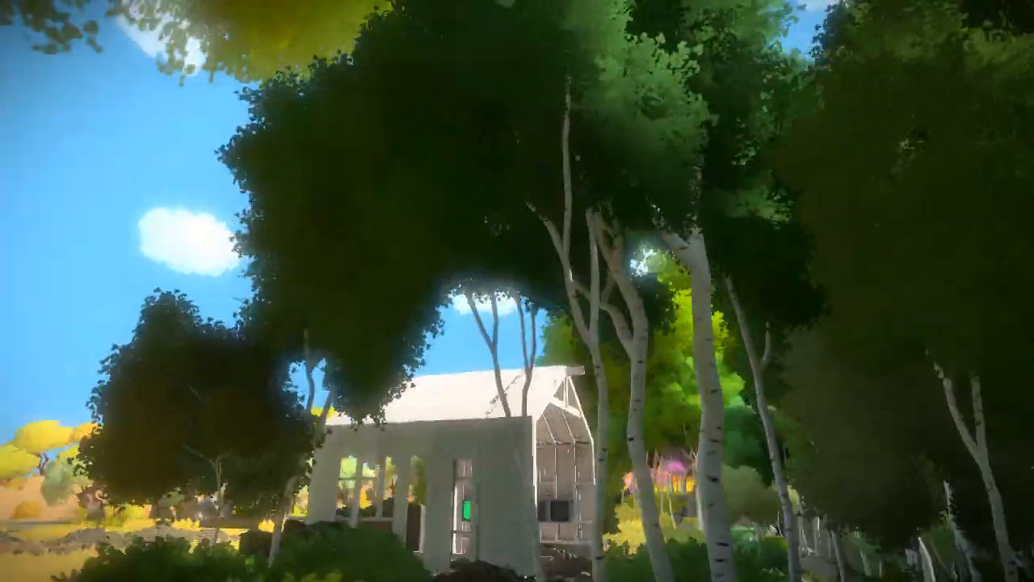
mouse_move(517, 291)
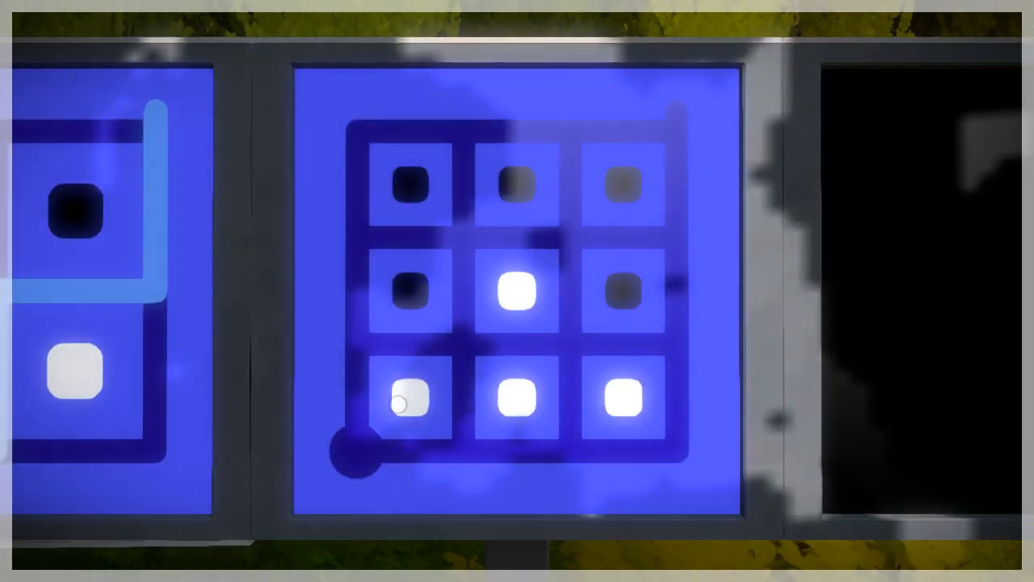
- Solve the small 3x3 panel by separating its white squares from the black
drag(353, 453, 573, 238)
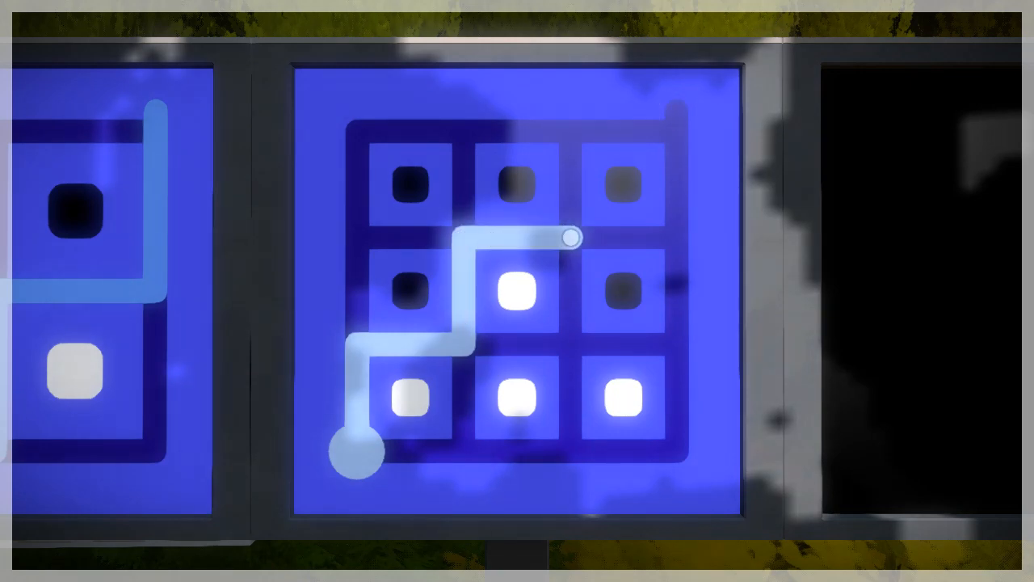
drag(574, 239, 674, 111)
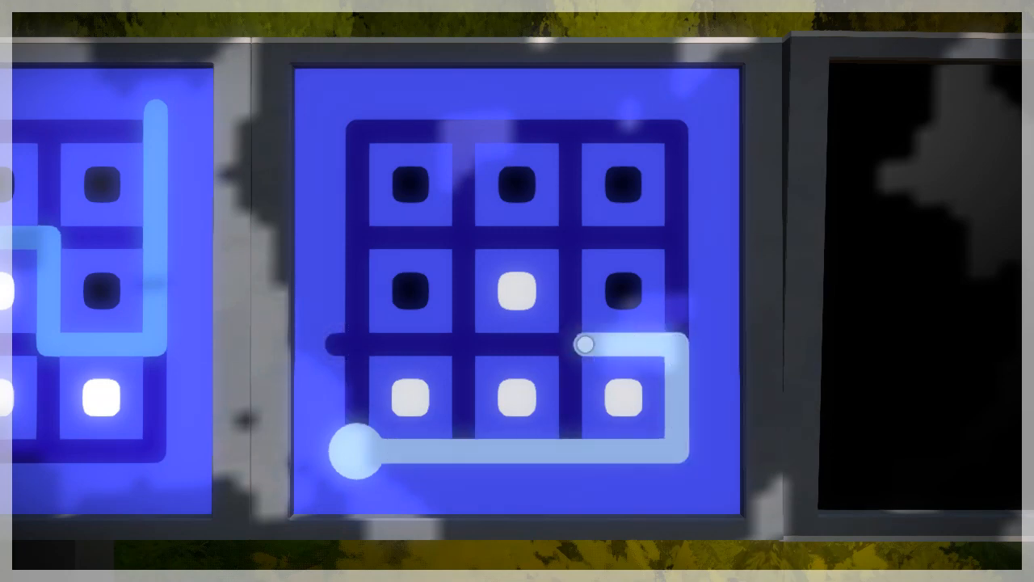
drag(586, 346, 404, 346)
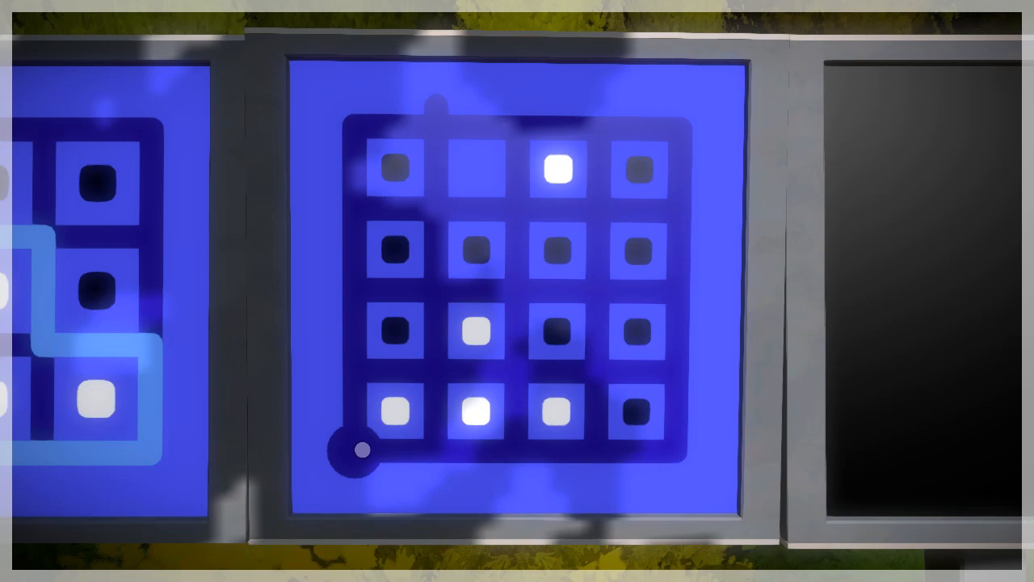
- Route a line around the white squares on the larger 4x4 grid toward the bottom exit
drag(358, 451, 514, 354)
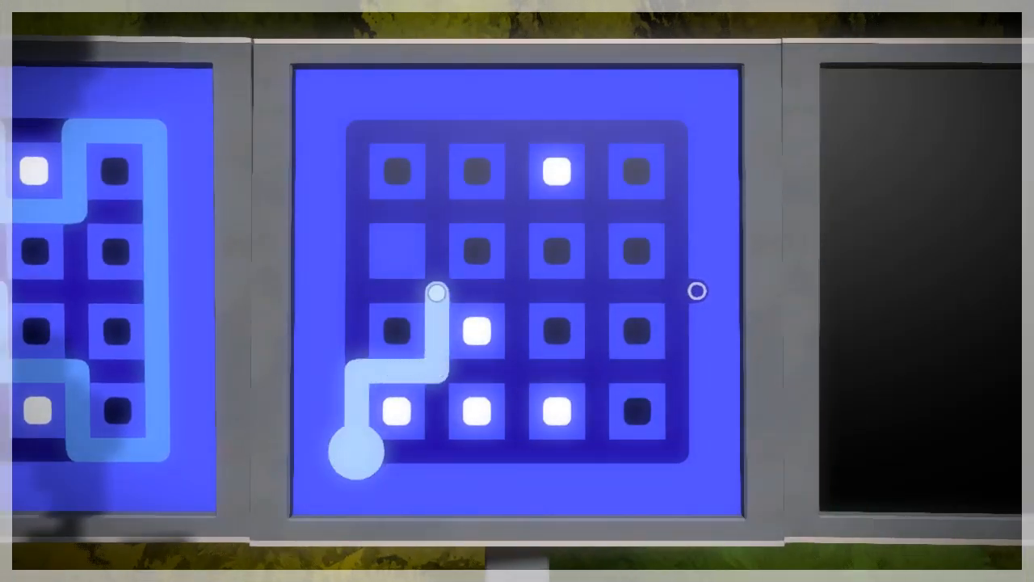
drag(436, 294, 515, 369)
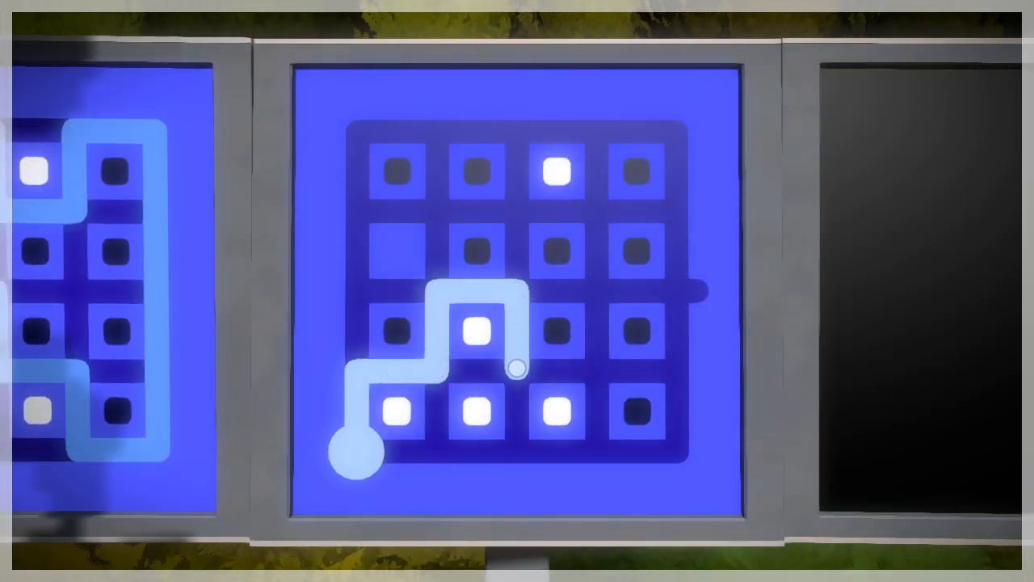
drag(515, 368, 577, 371)
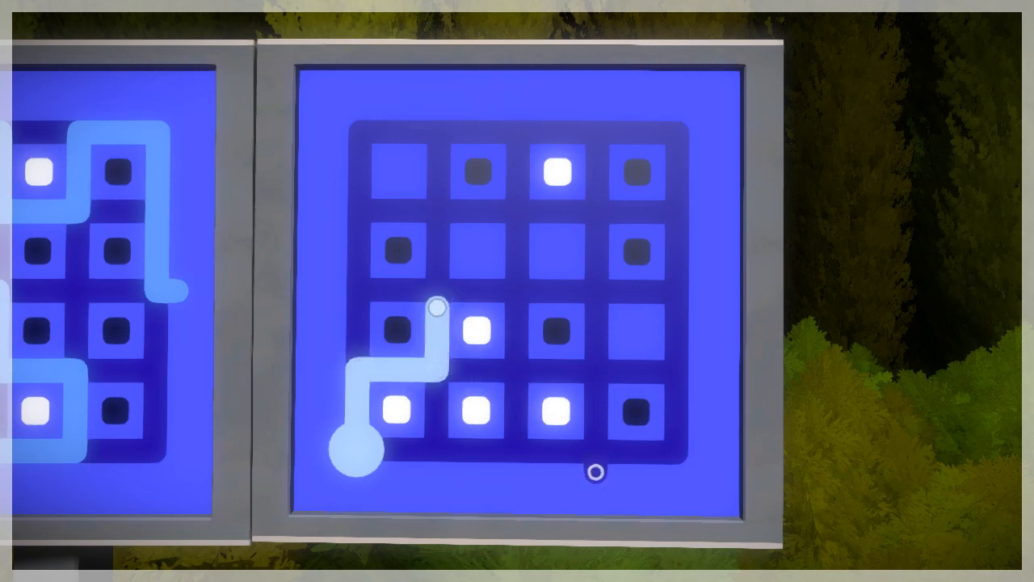
drag(436, 307, 597, 138)
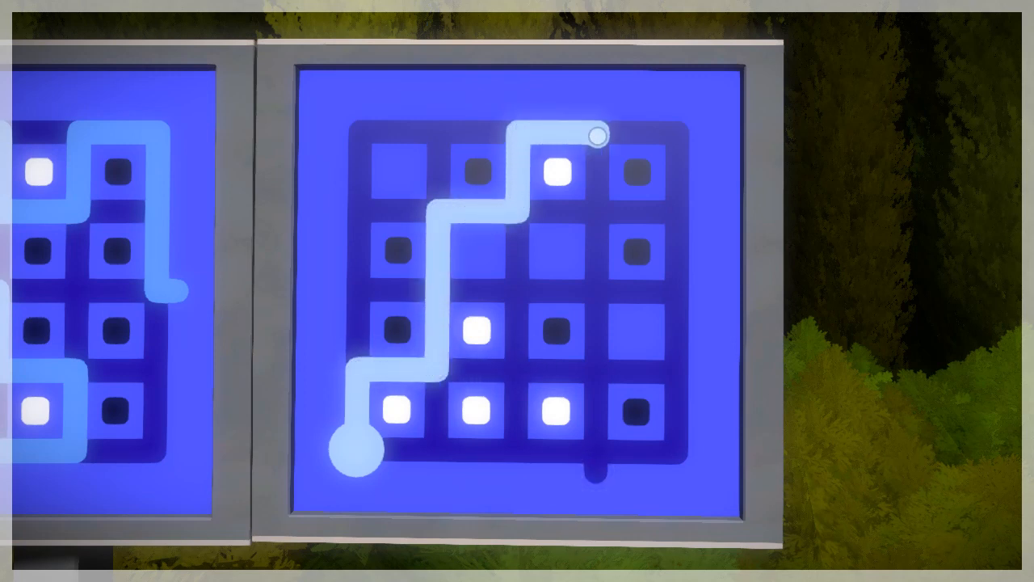
drag(598, 138, 586, 291)
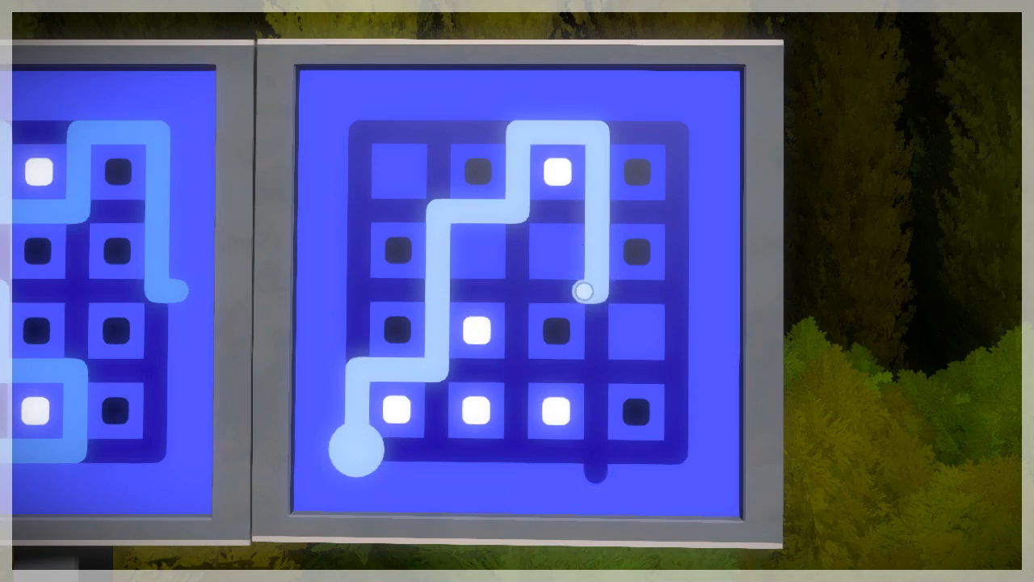
drag(586, 291, 594, 472)
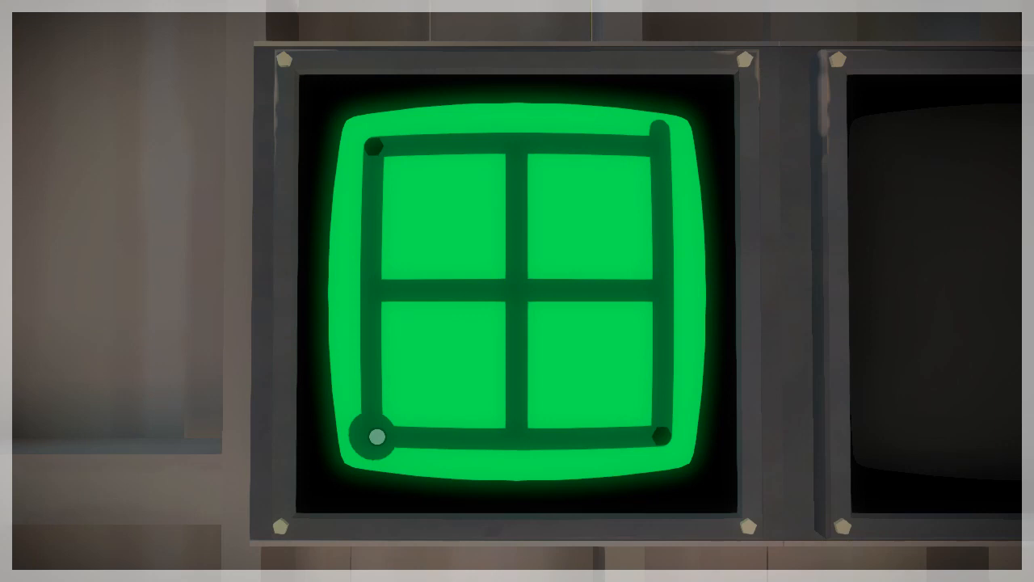
- Solve the simple green grid and the dotted green panel
drag(375, 436, 396, 145)
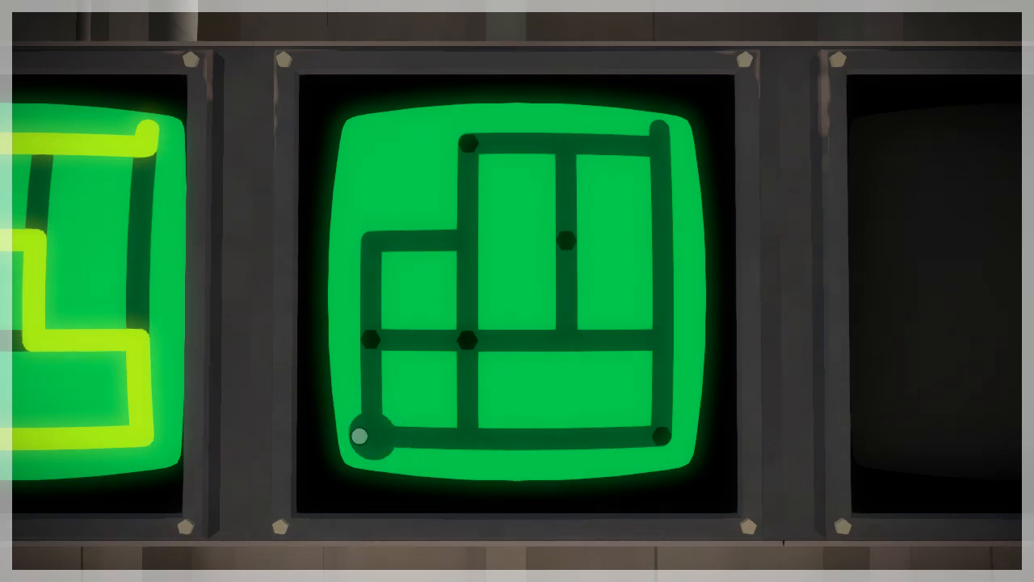
click(370, 436)
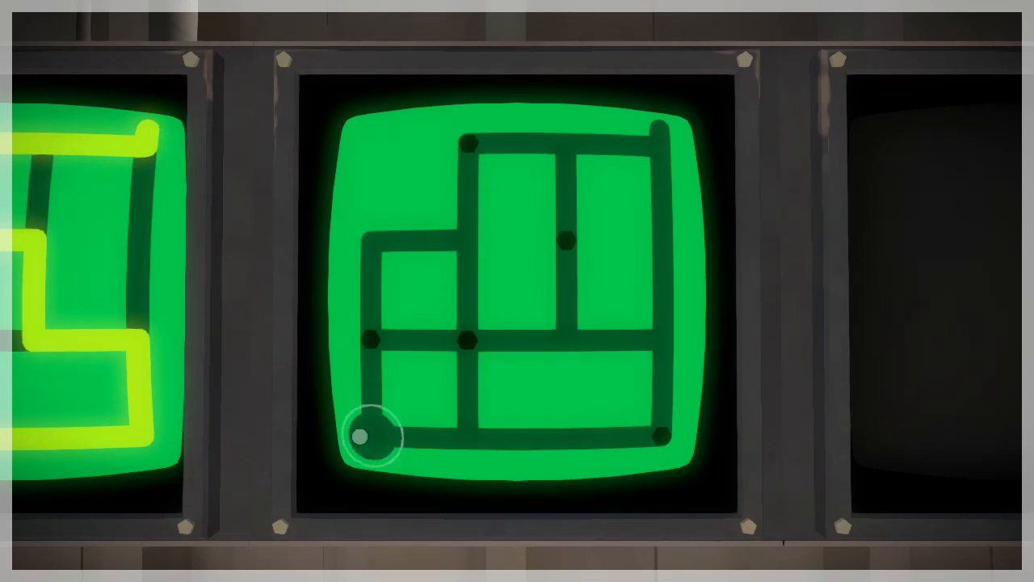
drag(367, 436, 655, 436)
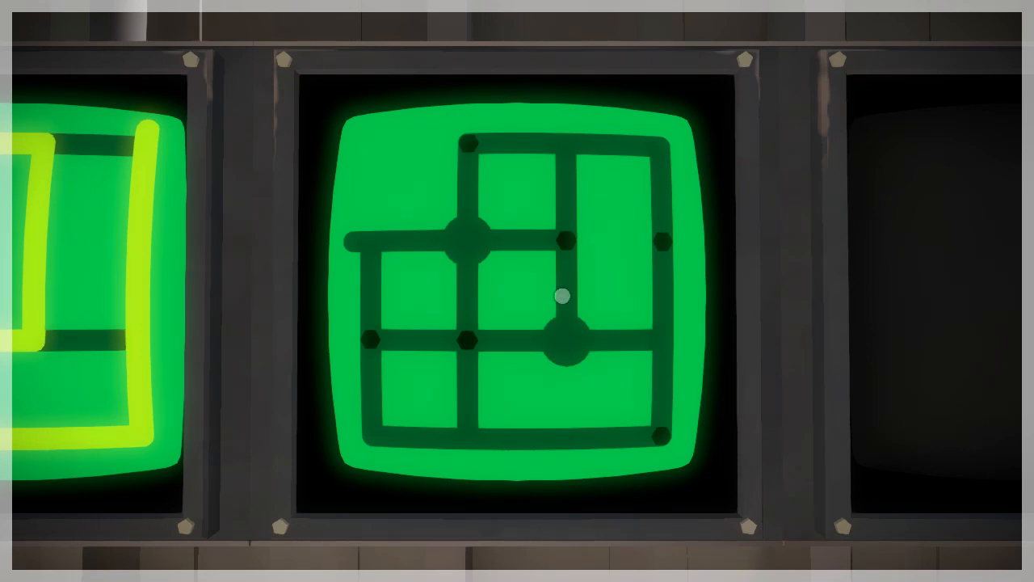
- Trace a path through the required dots on the next green grid panel
click(565, 340)
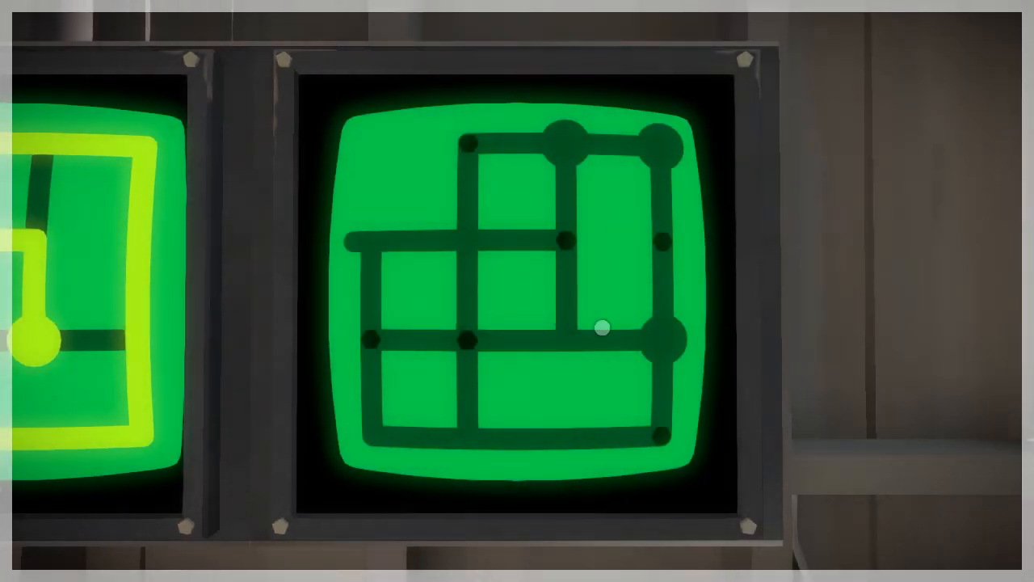
drag(602, 327, 666, 343)
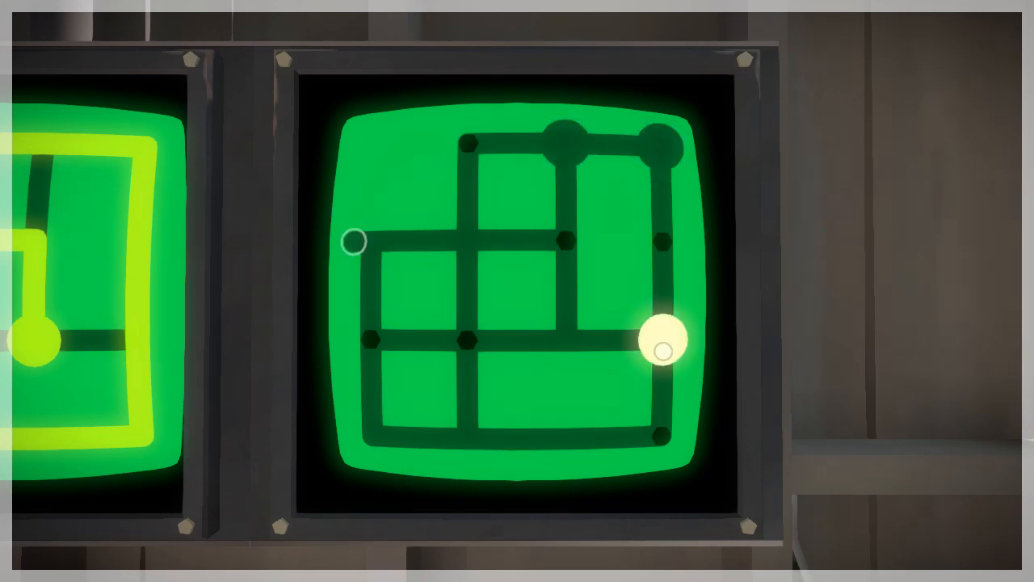
drag(663, 339, 465, 371)
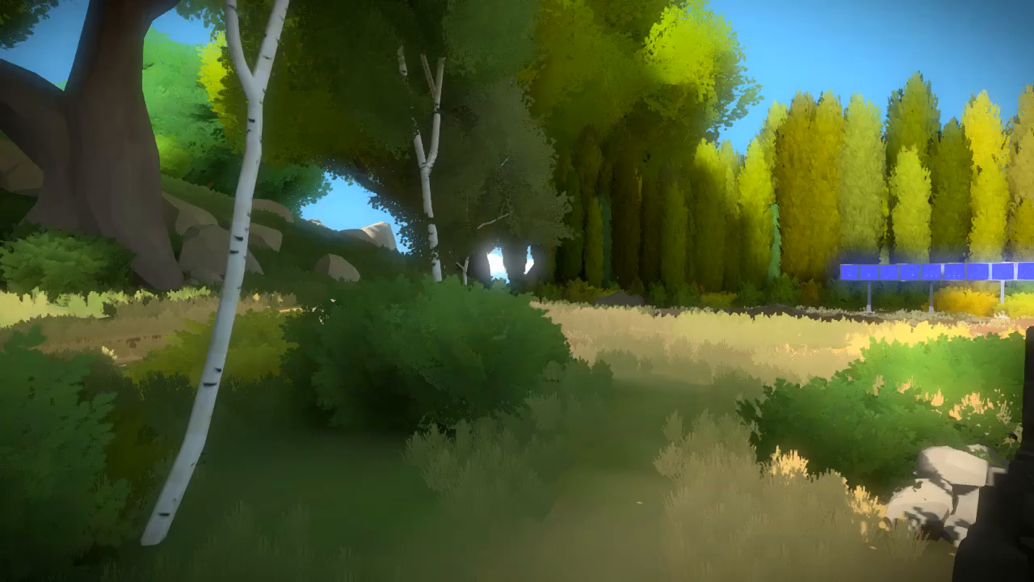
mouse_move(517, 290)
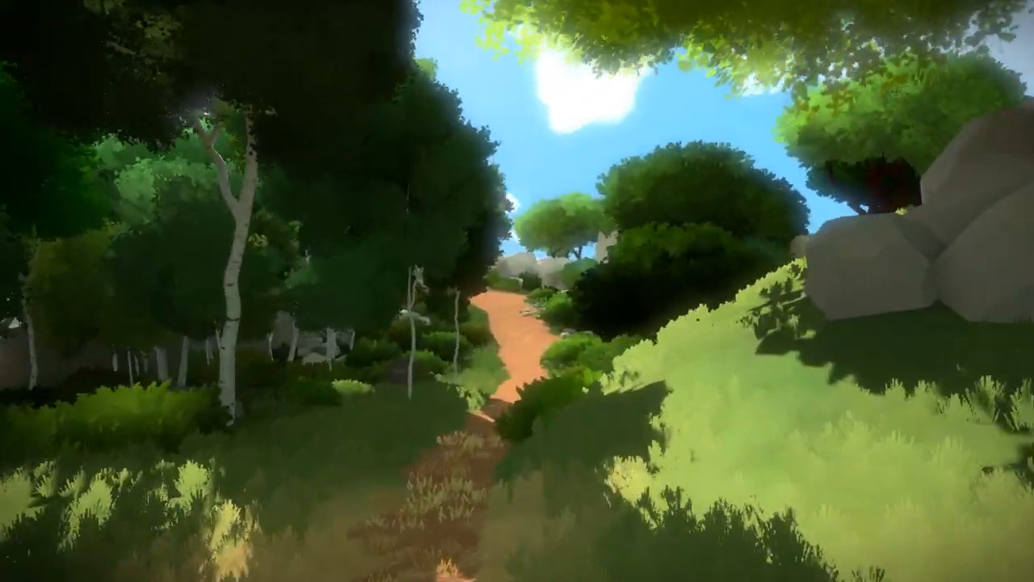
- Walk along the forest dirt path to the grey dotted grid panel
key(w)
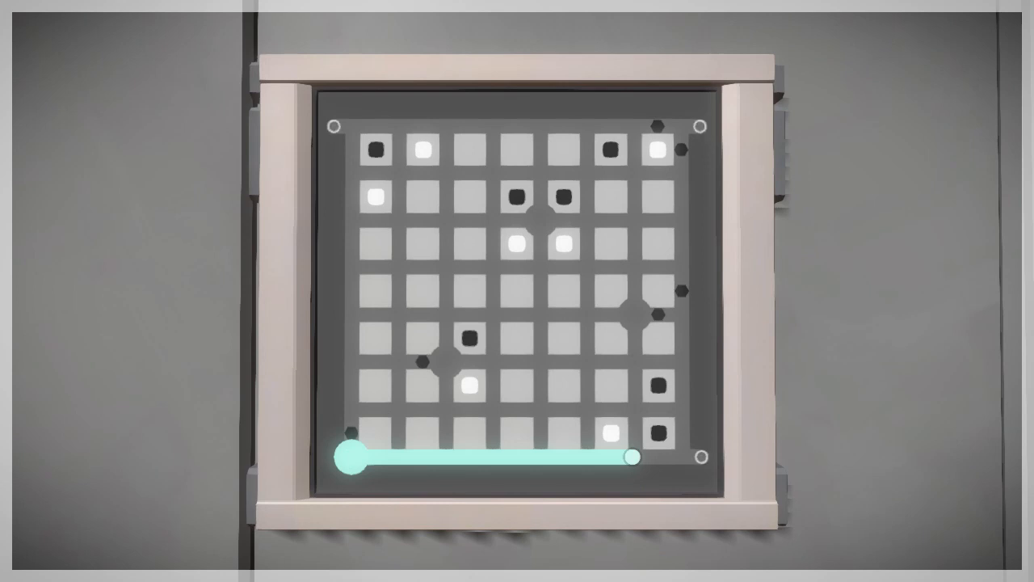
- Draw the grey grid's line from the middle start, along the bottom, up the right to the exit
drag(630, 458, 380, 458)
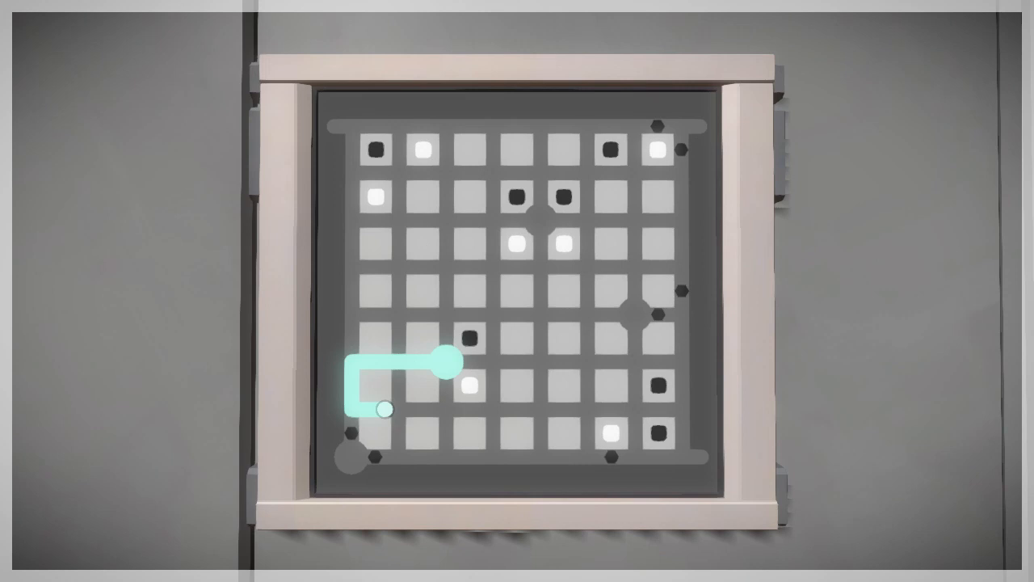
drag(384, 410, 384, 456)
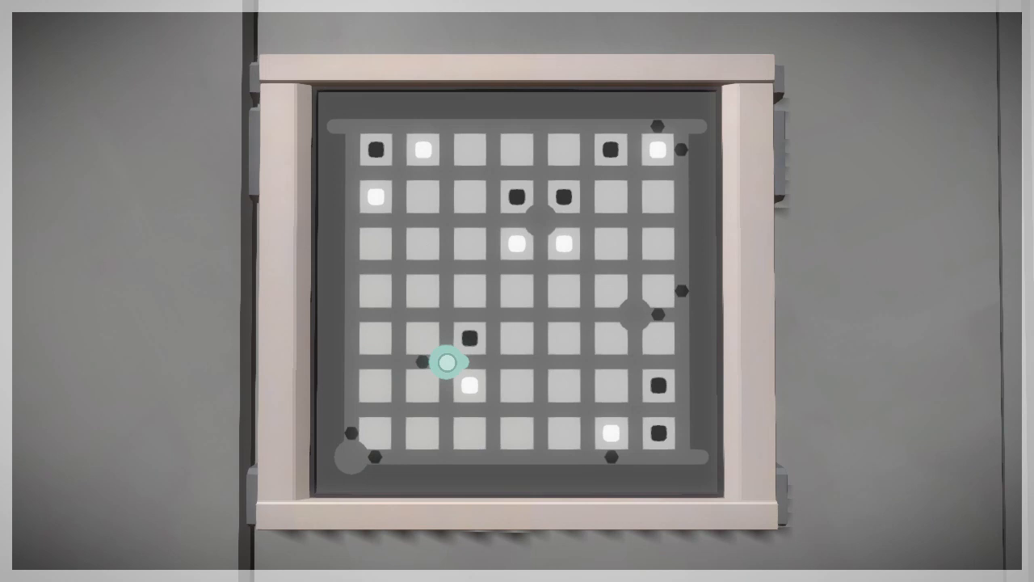
drag(444, 362, 404, 457)
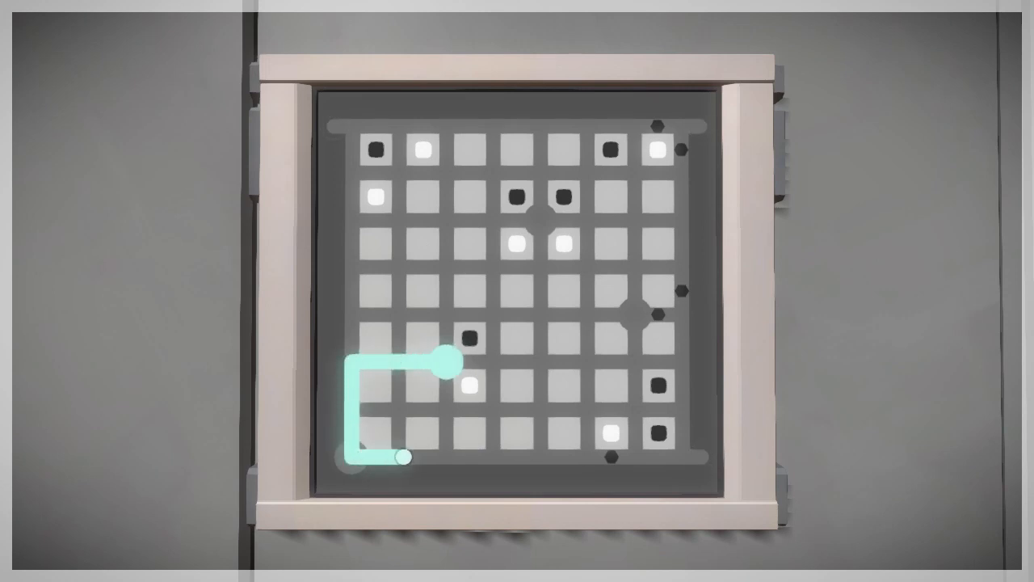
drag(401, 458, 505, 457)
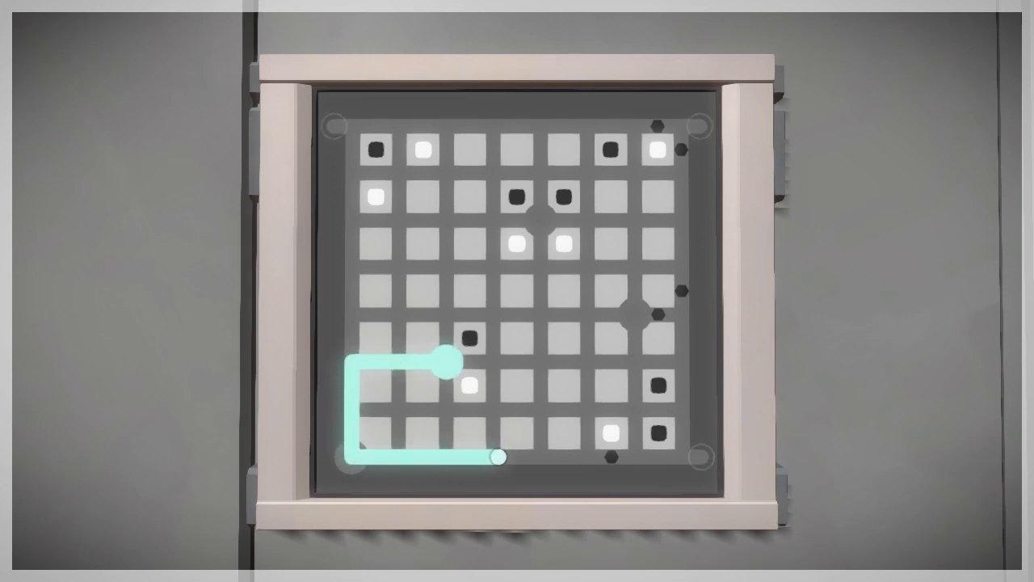
drag(501, 459, 634, 342)
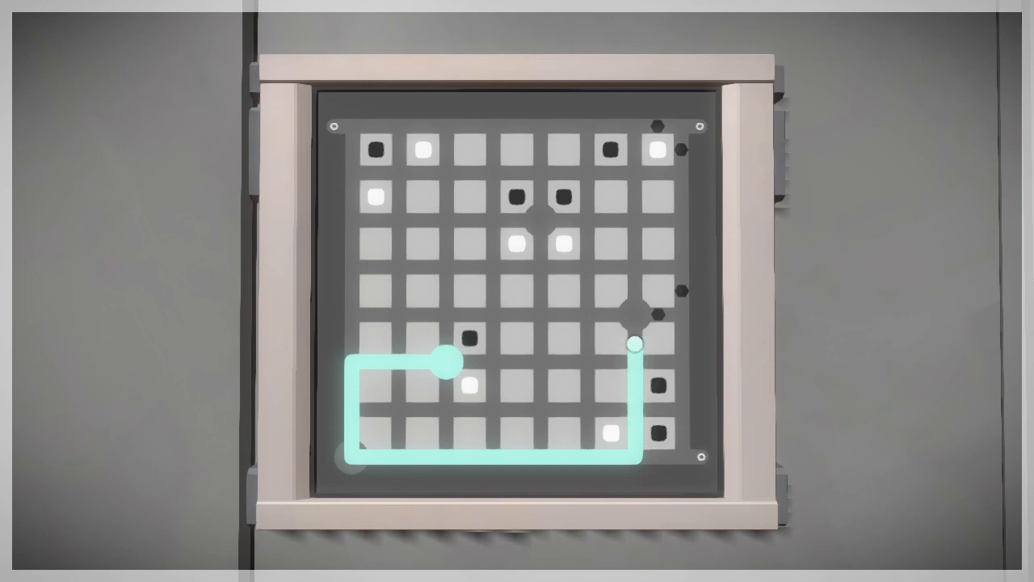
drag(634, 339, 654, 126)
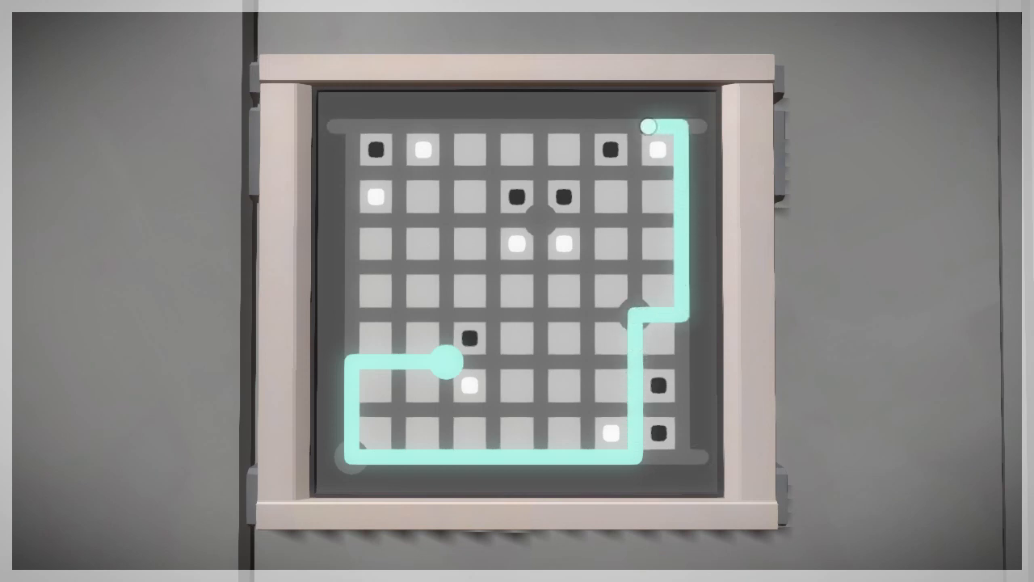
drag(656, 128, 419, 128)
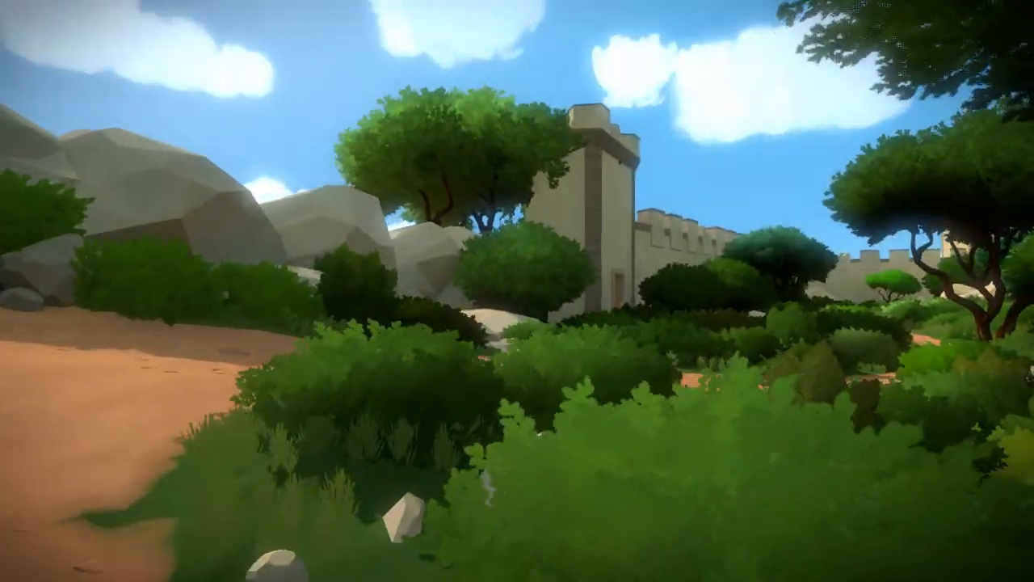
mouse_move(517, 291)
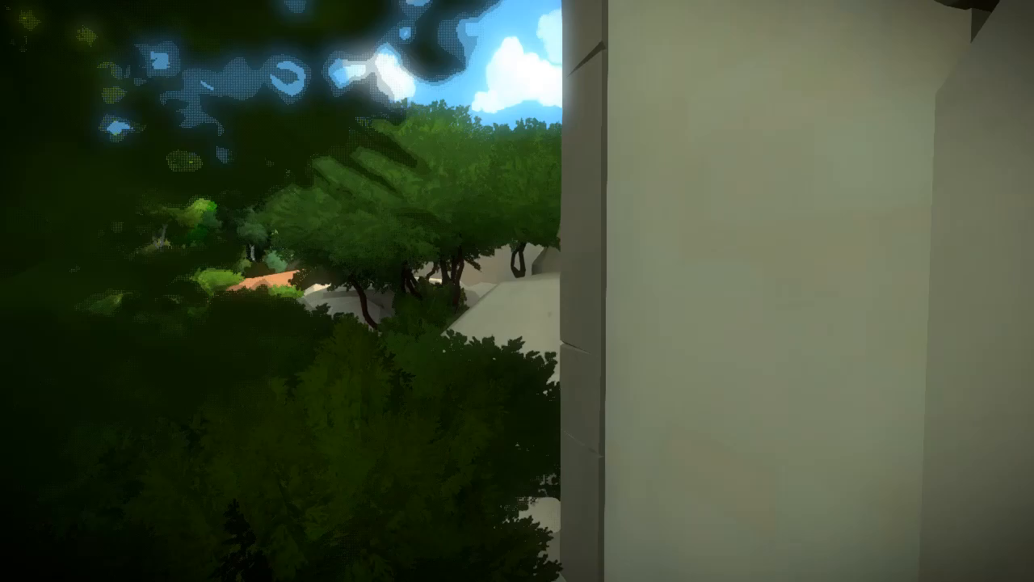
mouse_move(517, 291)
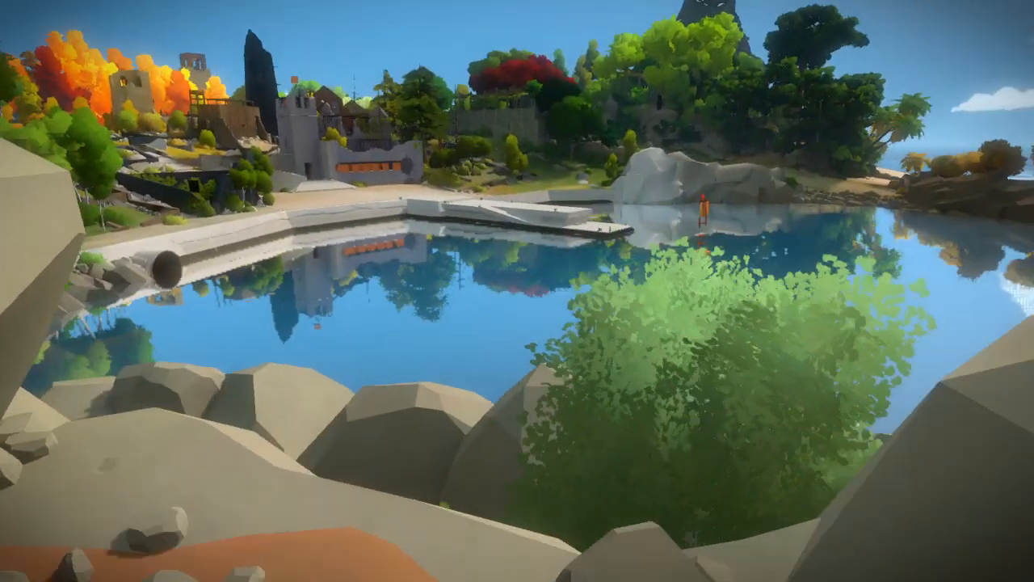
mouse_move(517, 291)
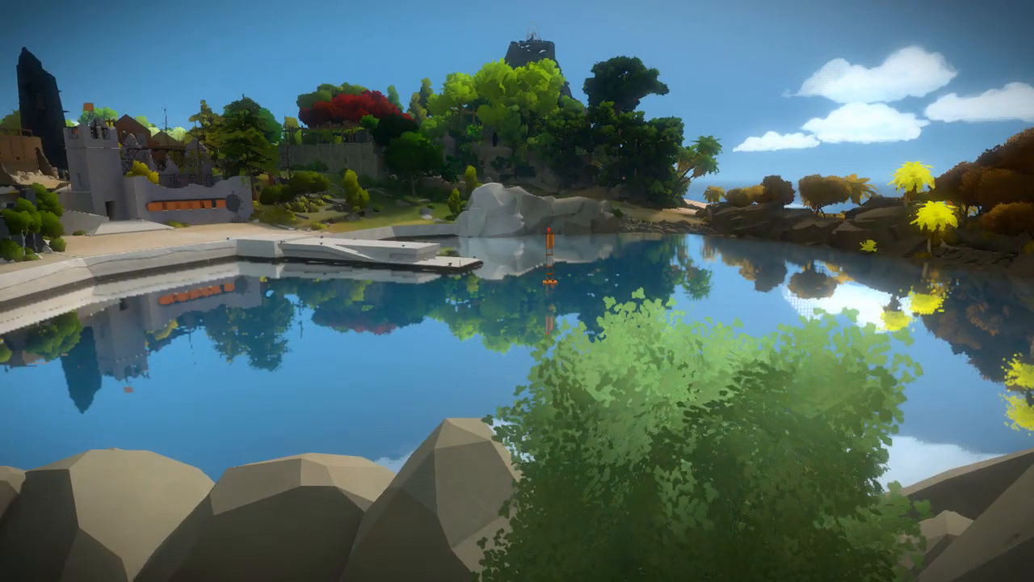
mouse_move(517, 291)
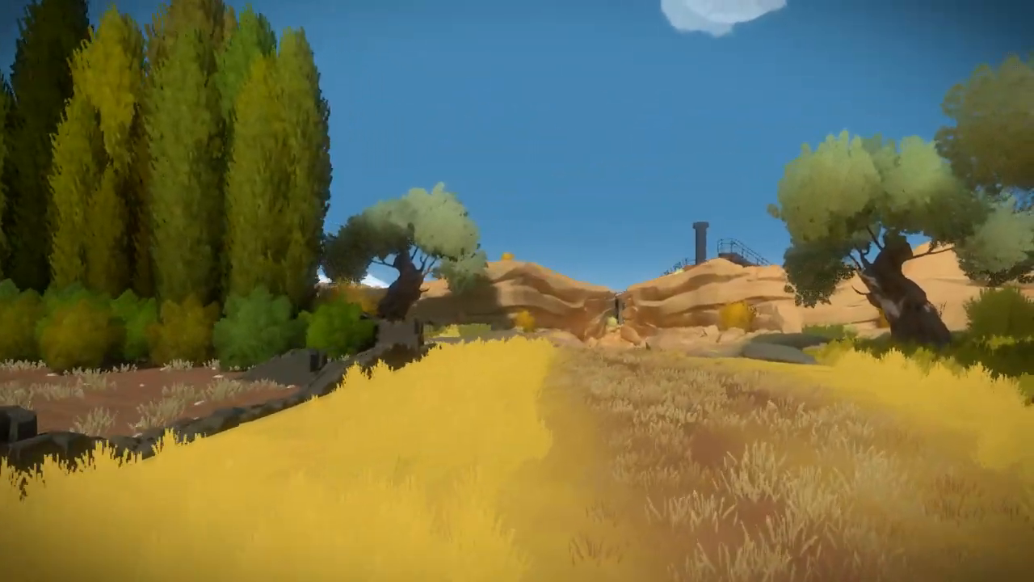
mouse_move(517, 291)
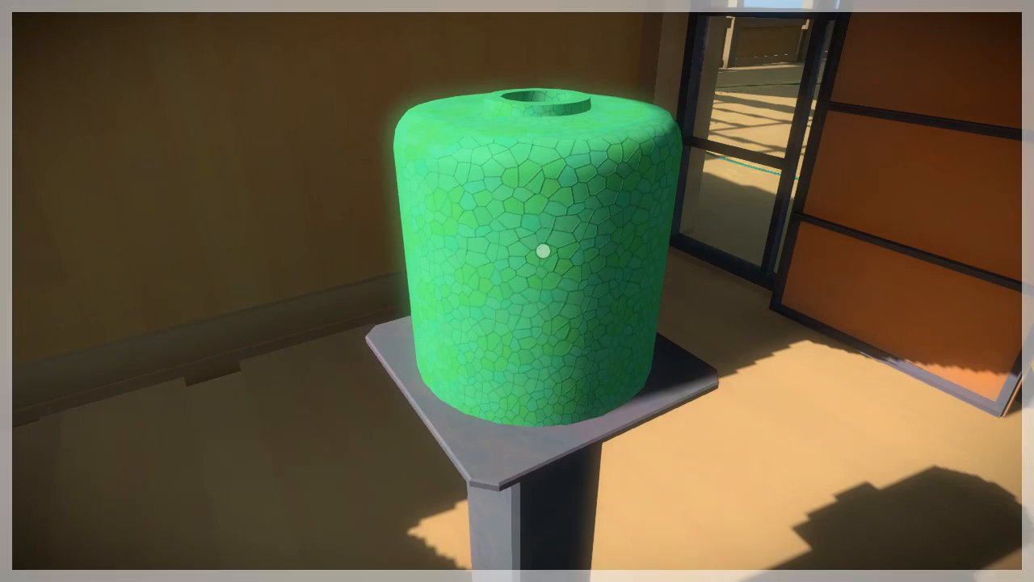
mouse_move(517, 291)
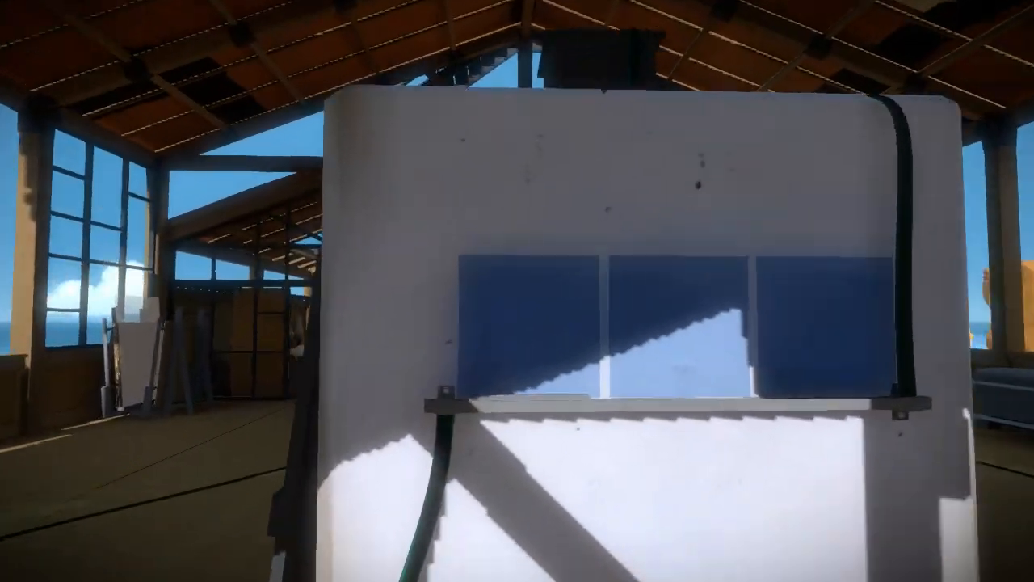
mouse_move(518, 291)
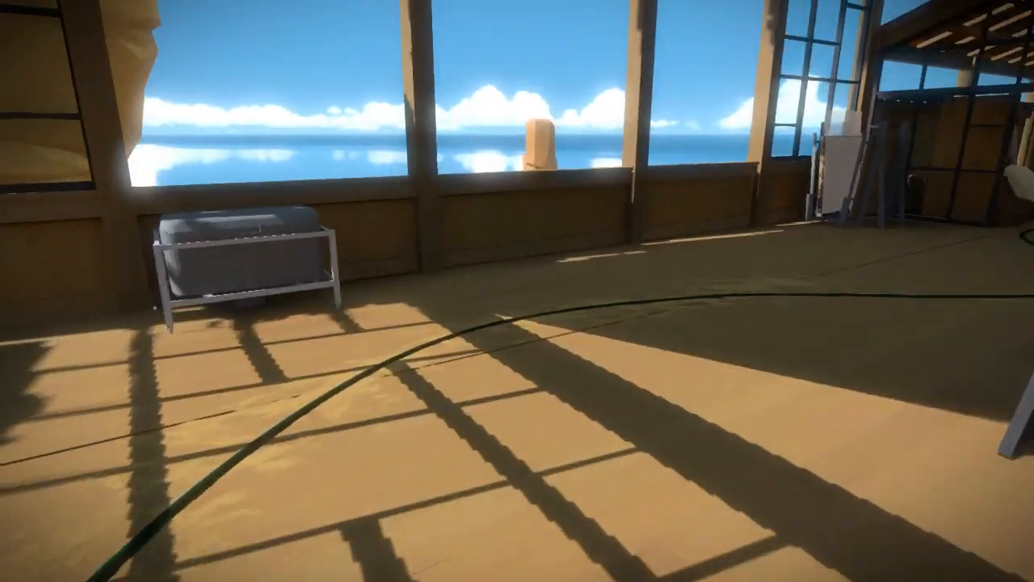
mouse_move(517, 291)
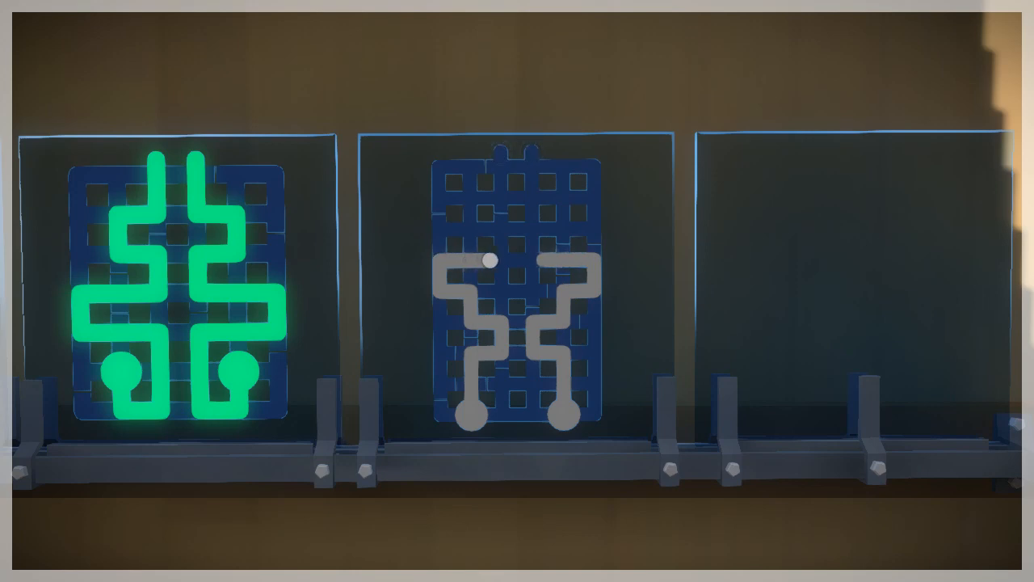
- Trace mirrored paths on the second and third blue symmetry panels
drag(493, 259, 471, 209)
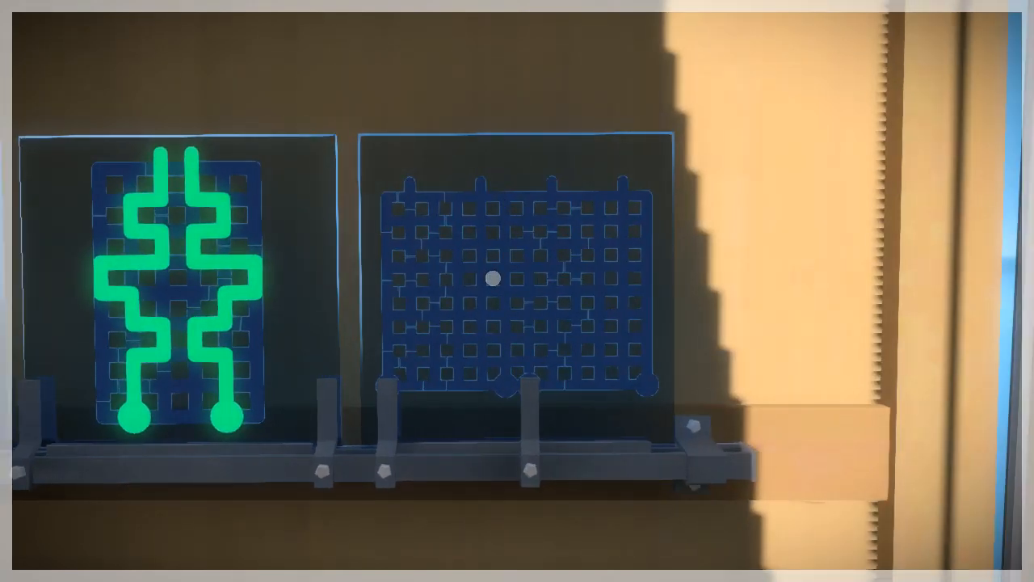
drag(492, 279, 501, 386)
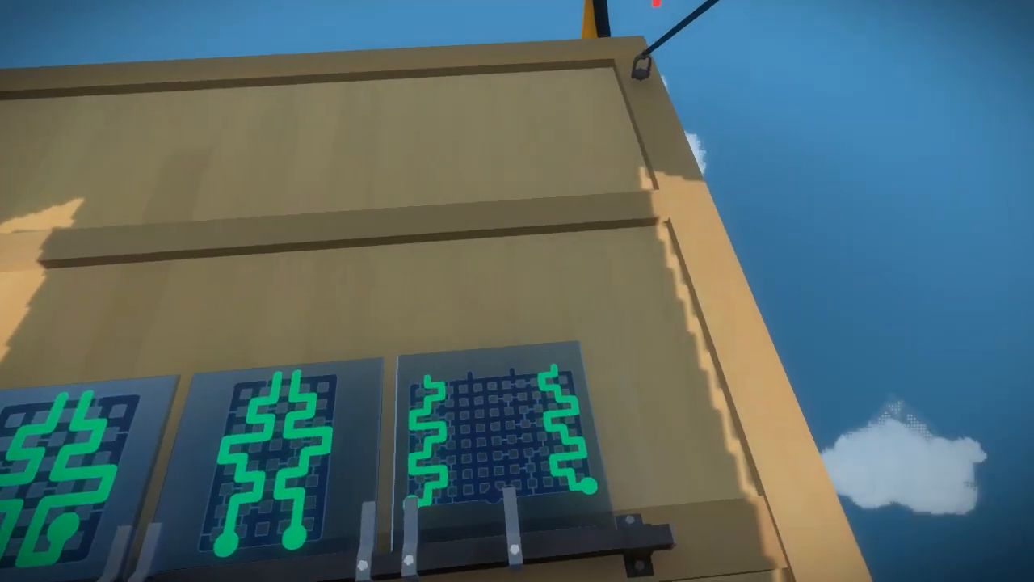
mouse_move(517, 291)
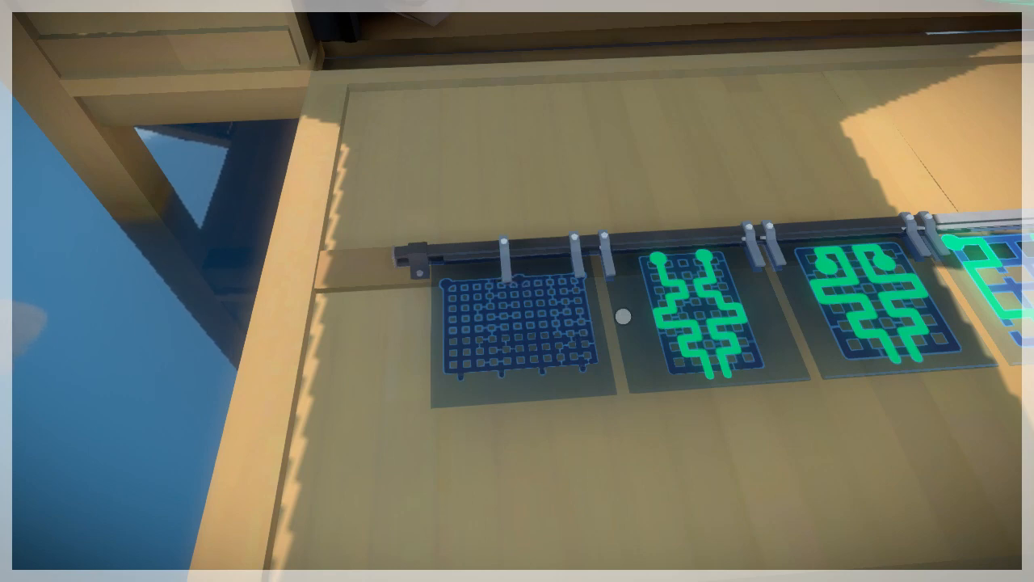
mouse_move(517, 291)
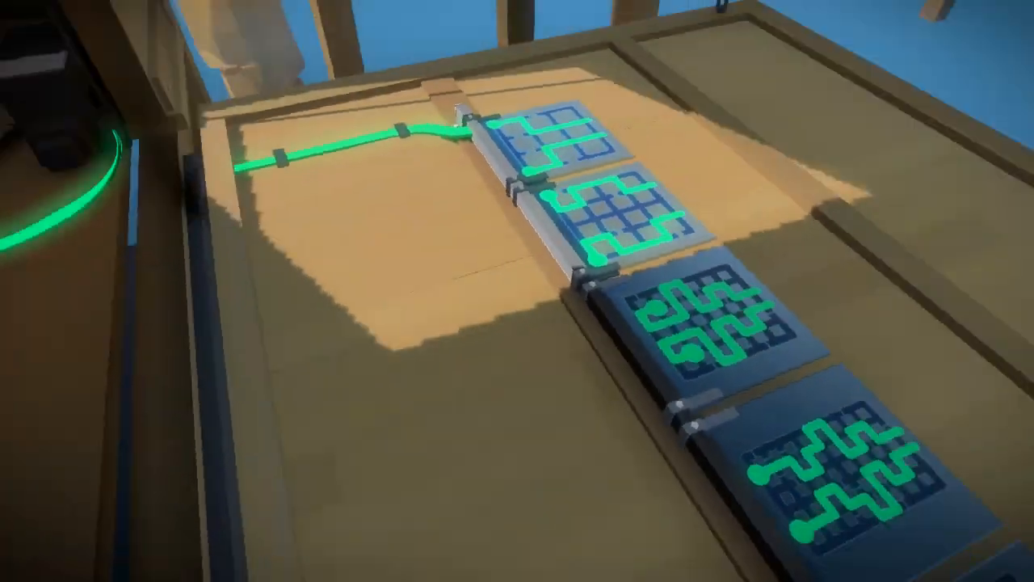
mouse_move(517, 291)
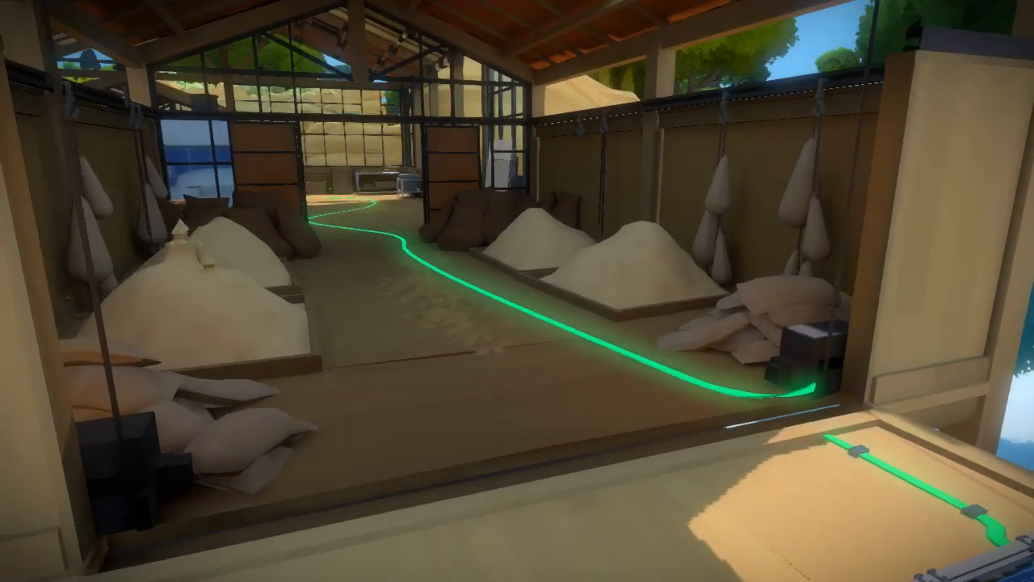
mouse_move(517, 291)
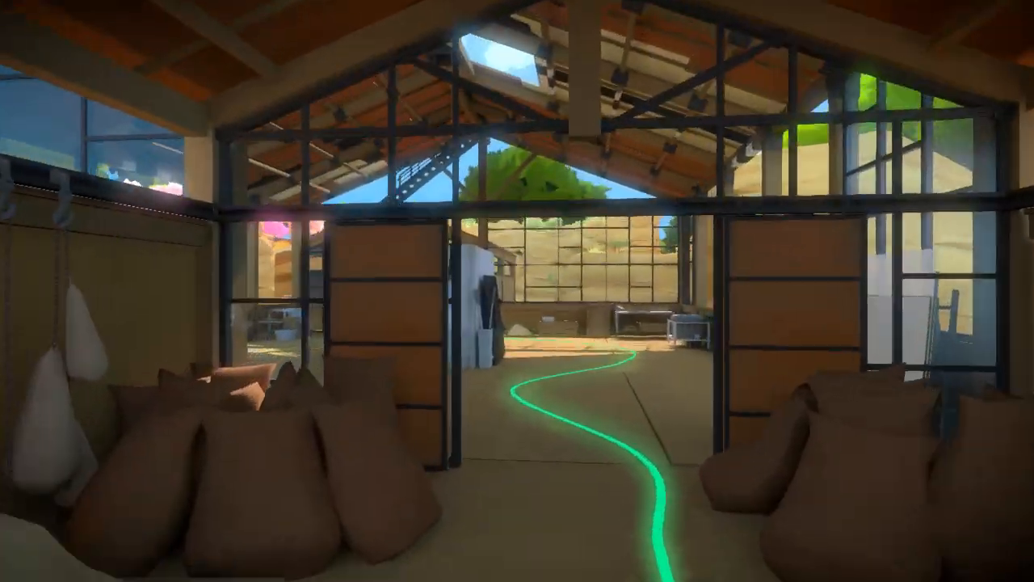
mouse_move(517, 291)
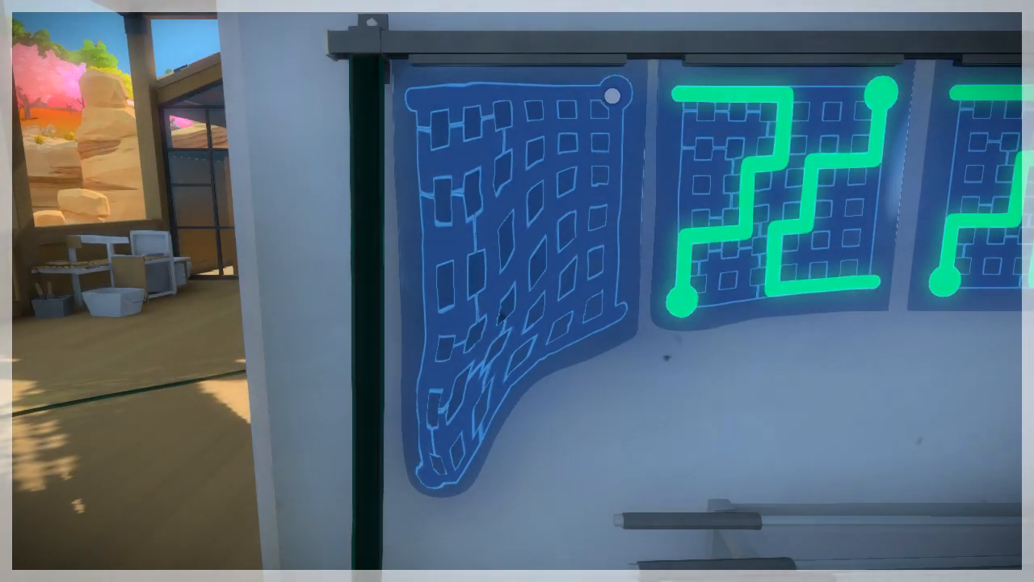
mouse_move(517, 291)
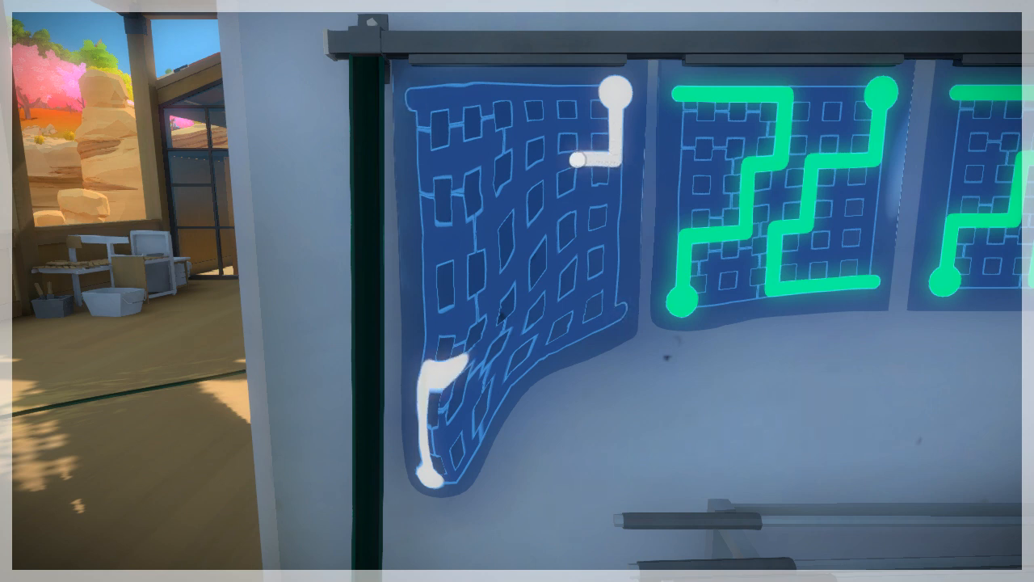
- Trace the mirrored line around the warped panel's curved grid to its exits
drag(580, 159, 546, 249)
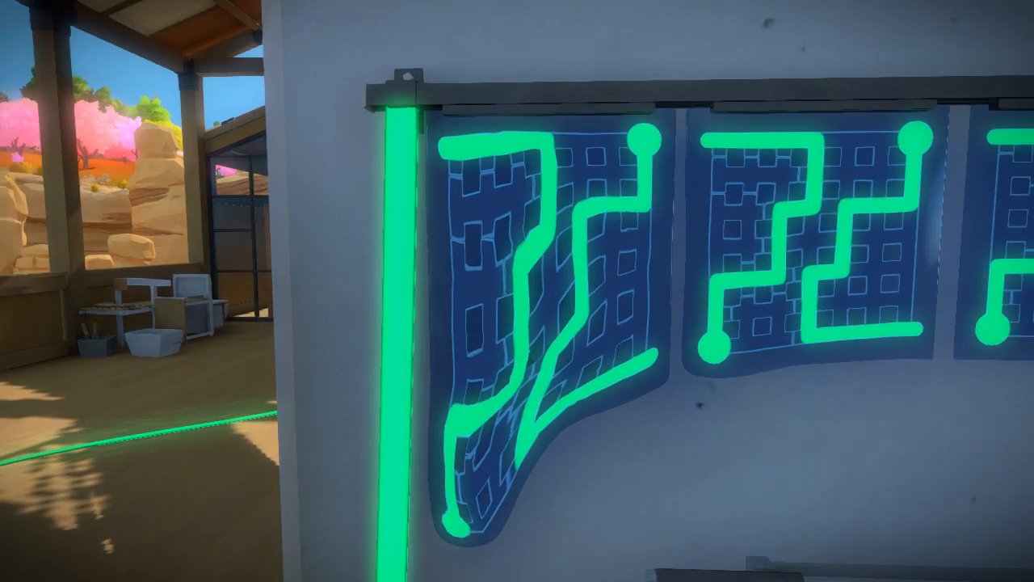
mouse_move(517, 290)
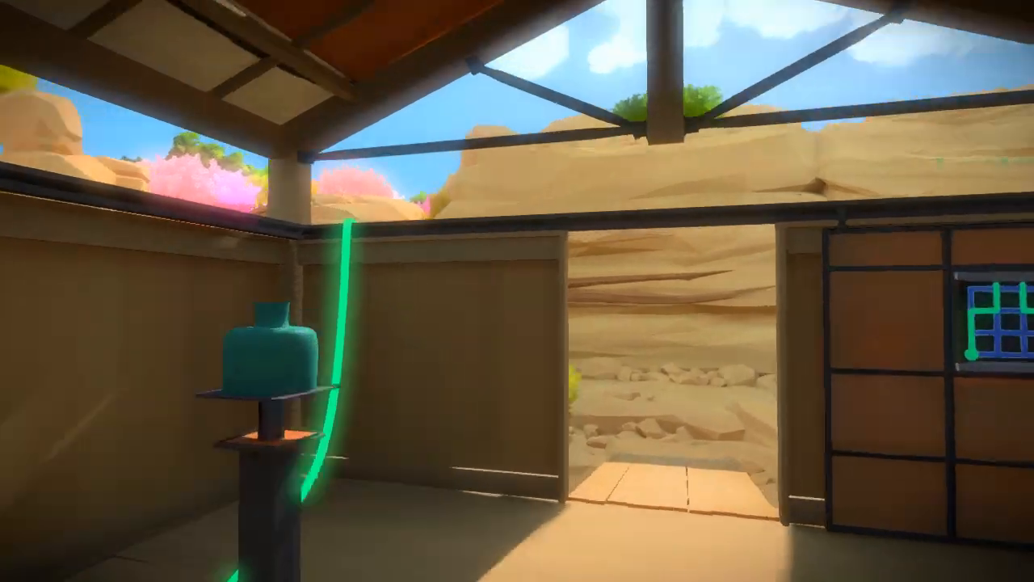
mouse_move(517, 291)
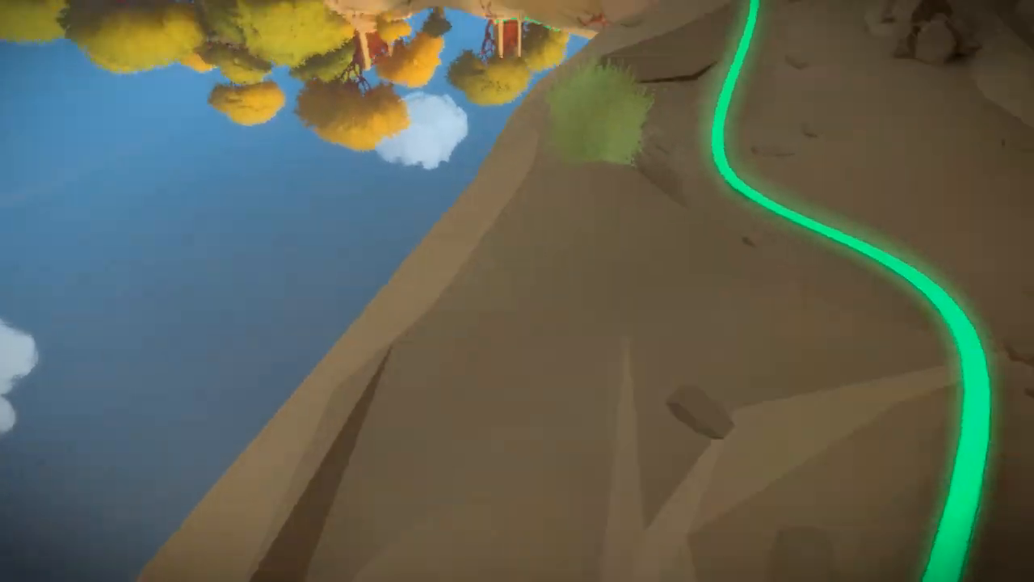
mouse_move(518, 291)
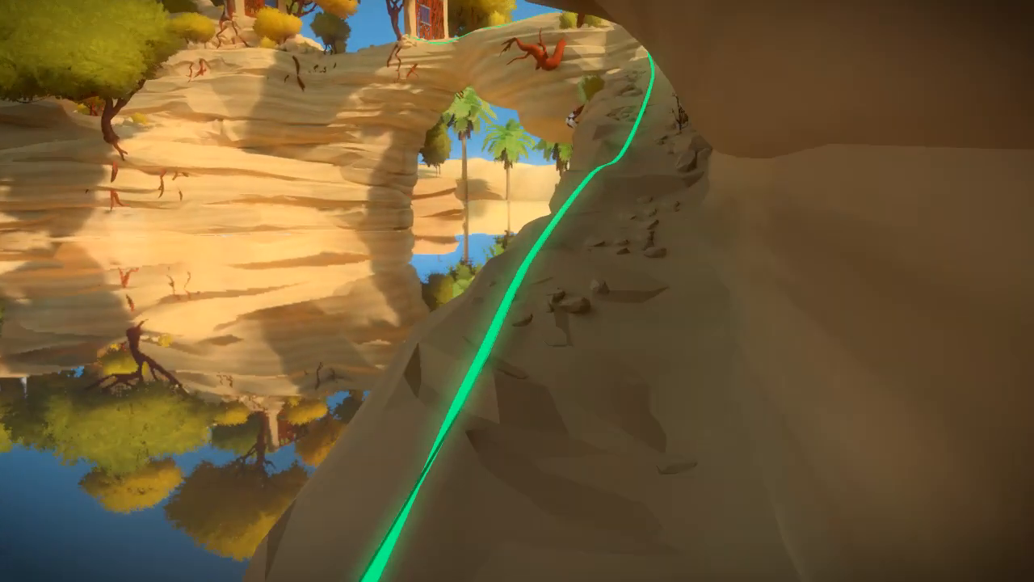
mouse_move(518, 291)
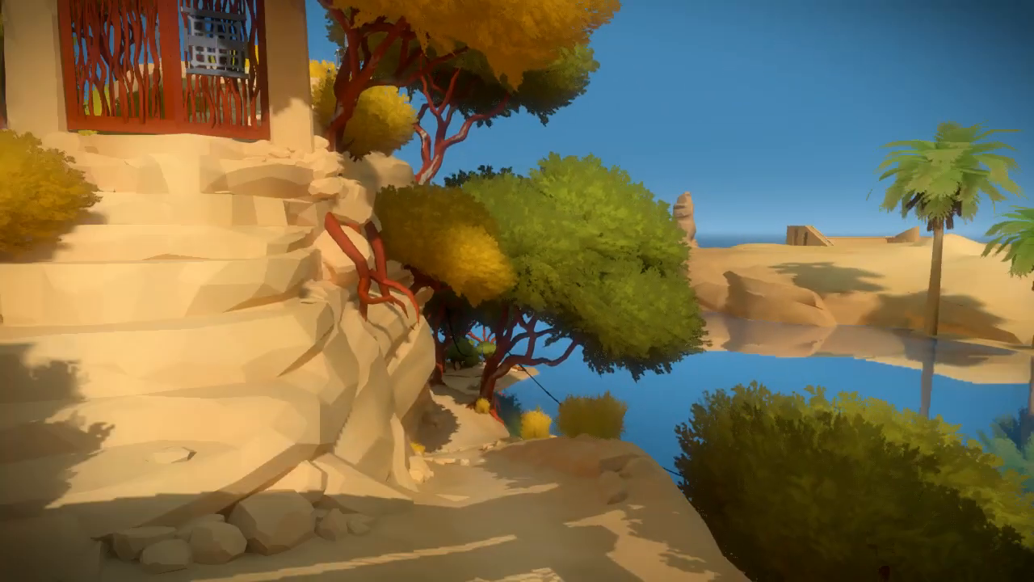
mouse_move(517, 290)
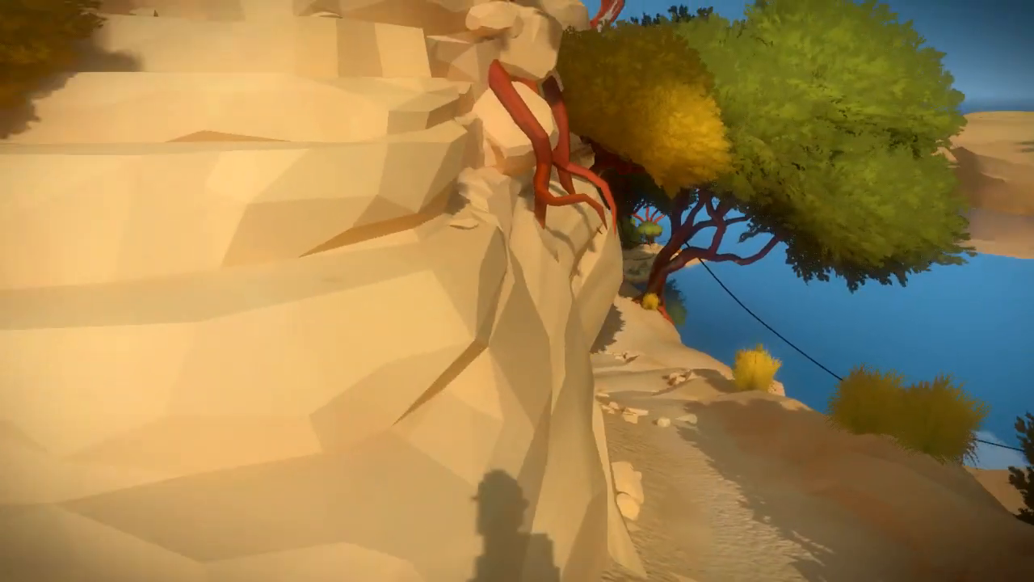
mouse_move(517, 291)
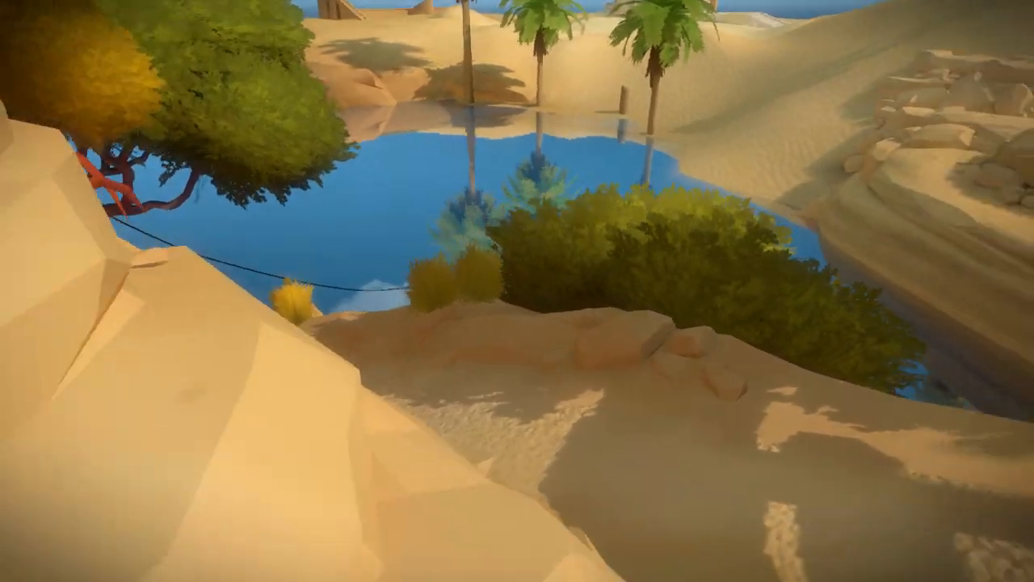
mouse_move(517, 290)
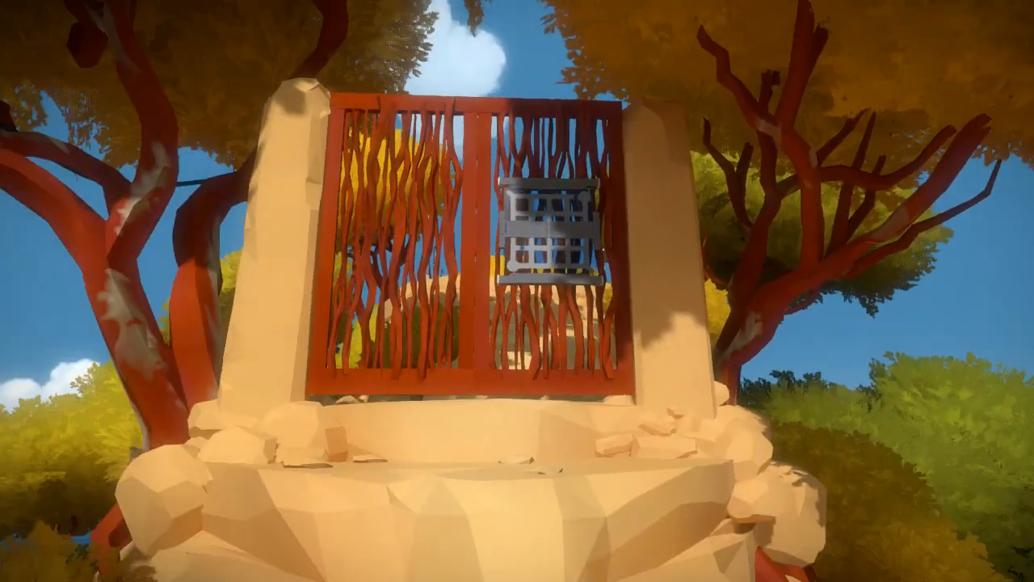
mouse_move(517, 291)
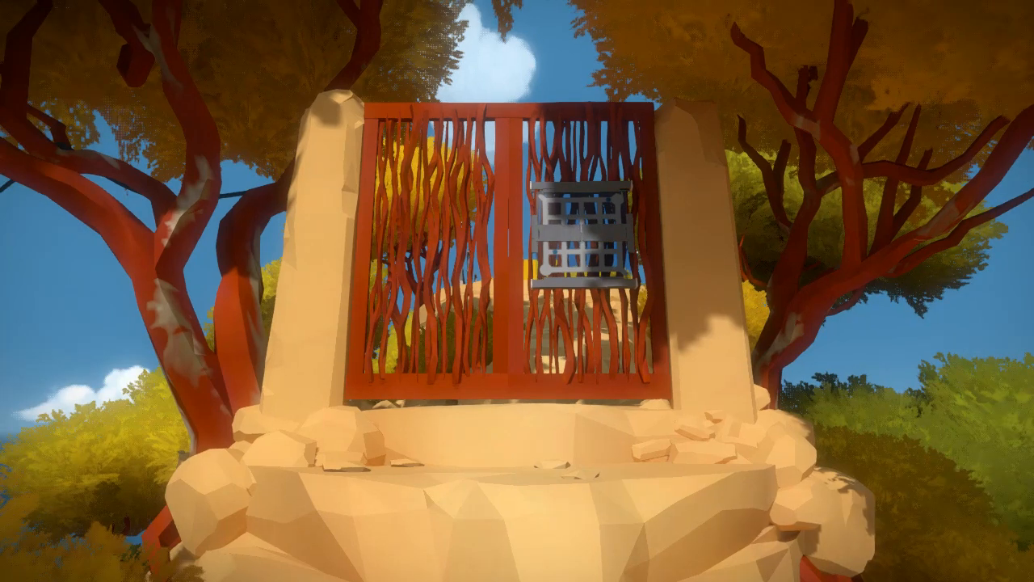